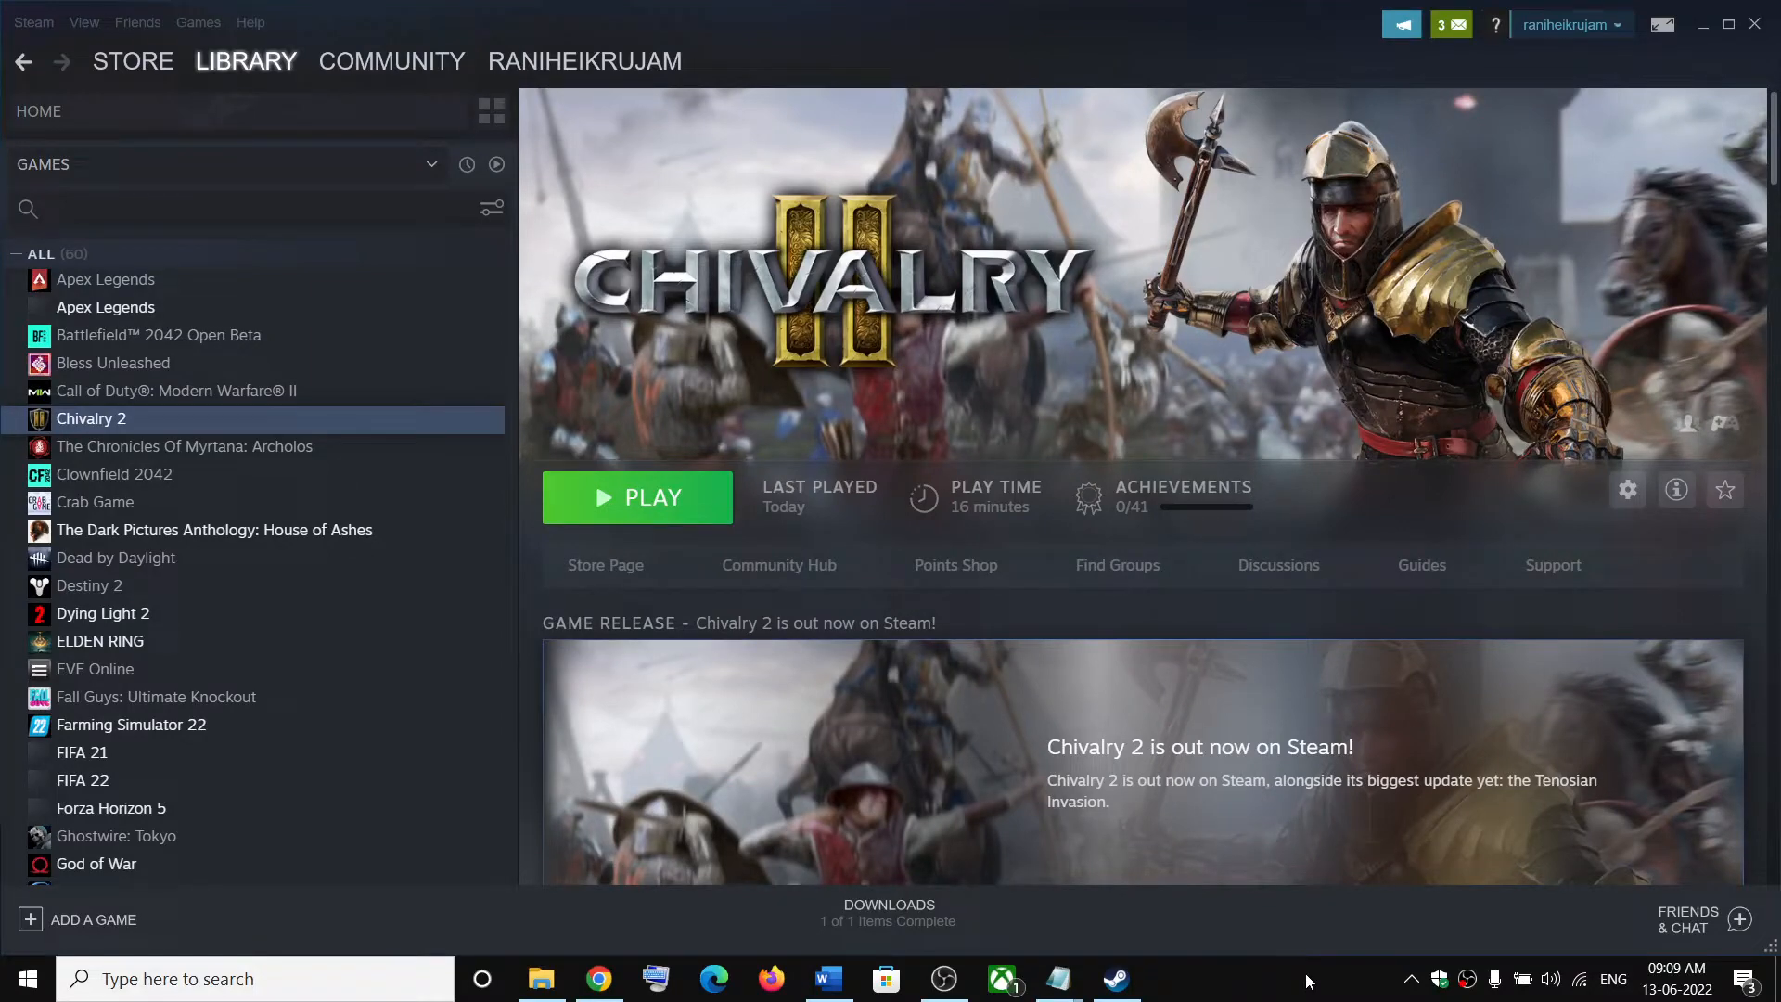
# - Switch from the Steam Chivalry 2 page to the tutorial document via the taskbar
pyautogui.click(829, 978)
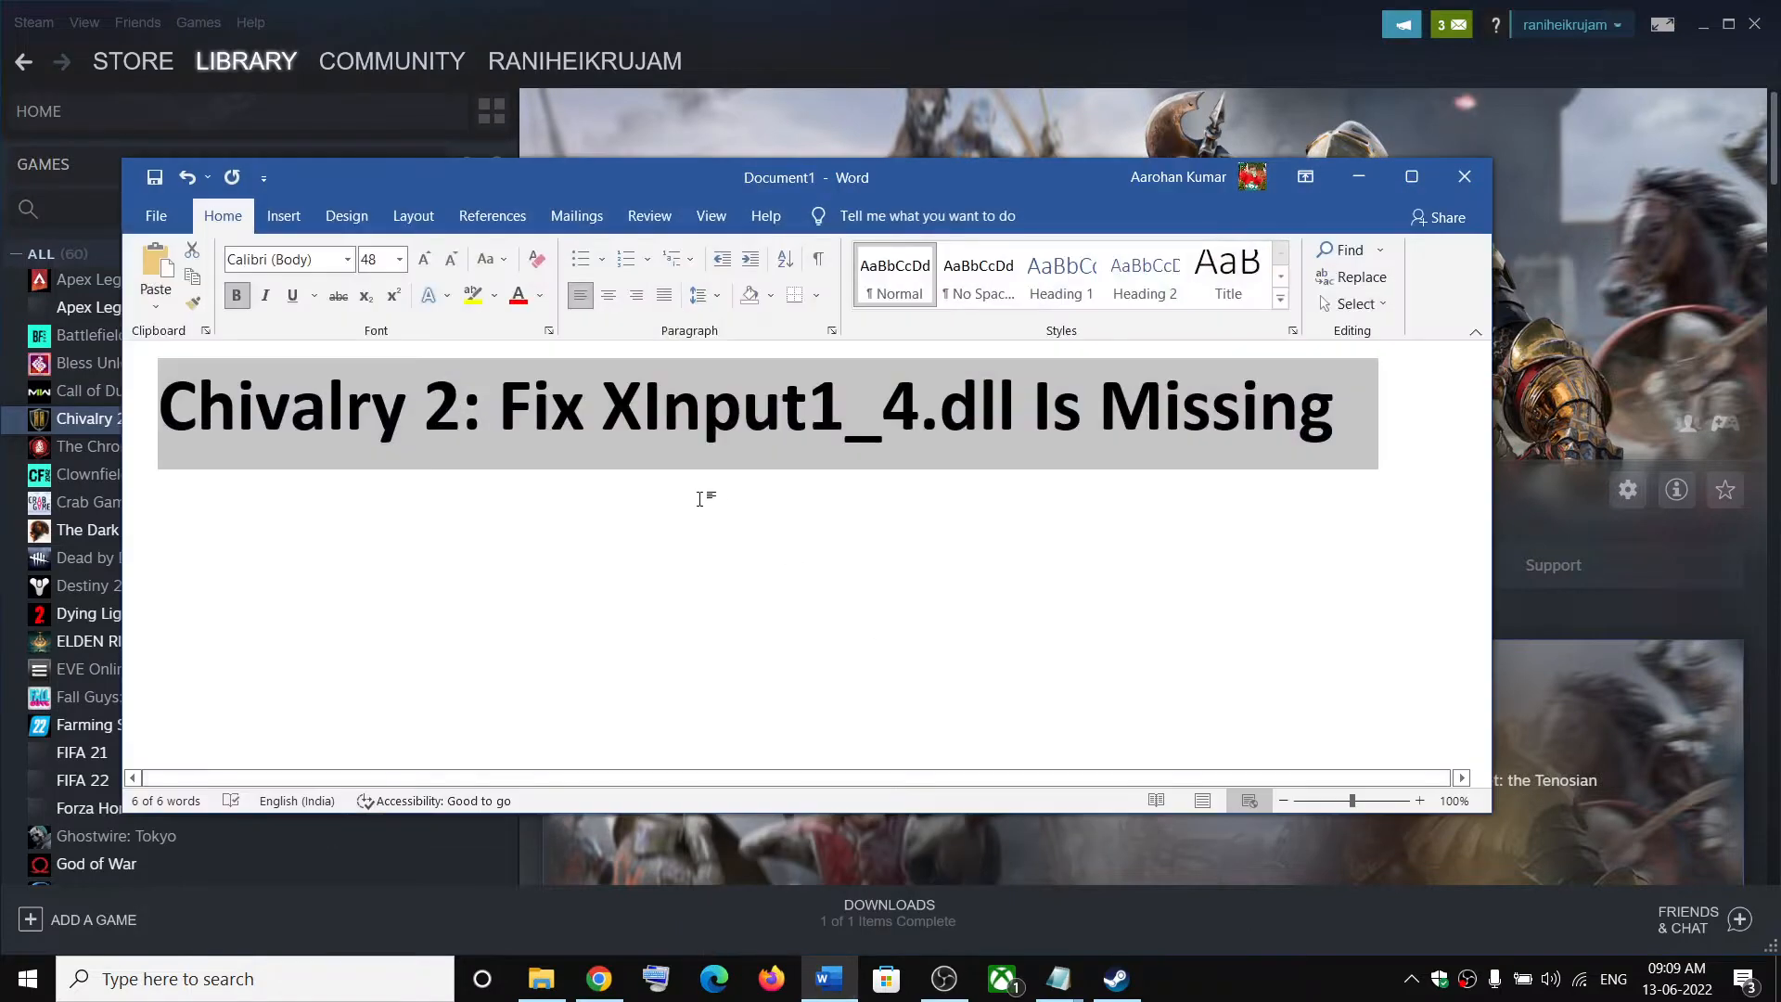
pyautogui.moveTo(951, 436)
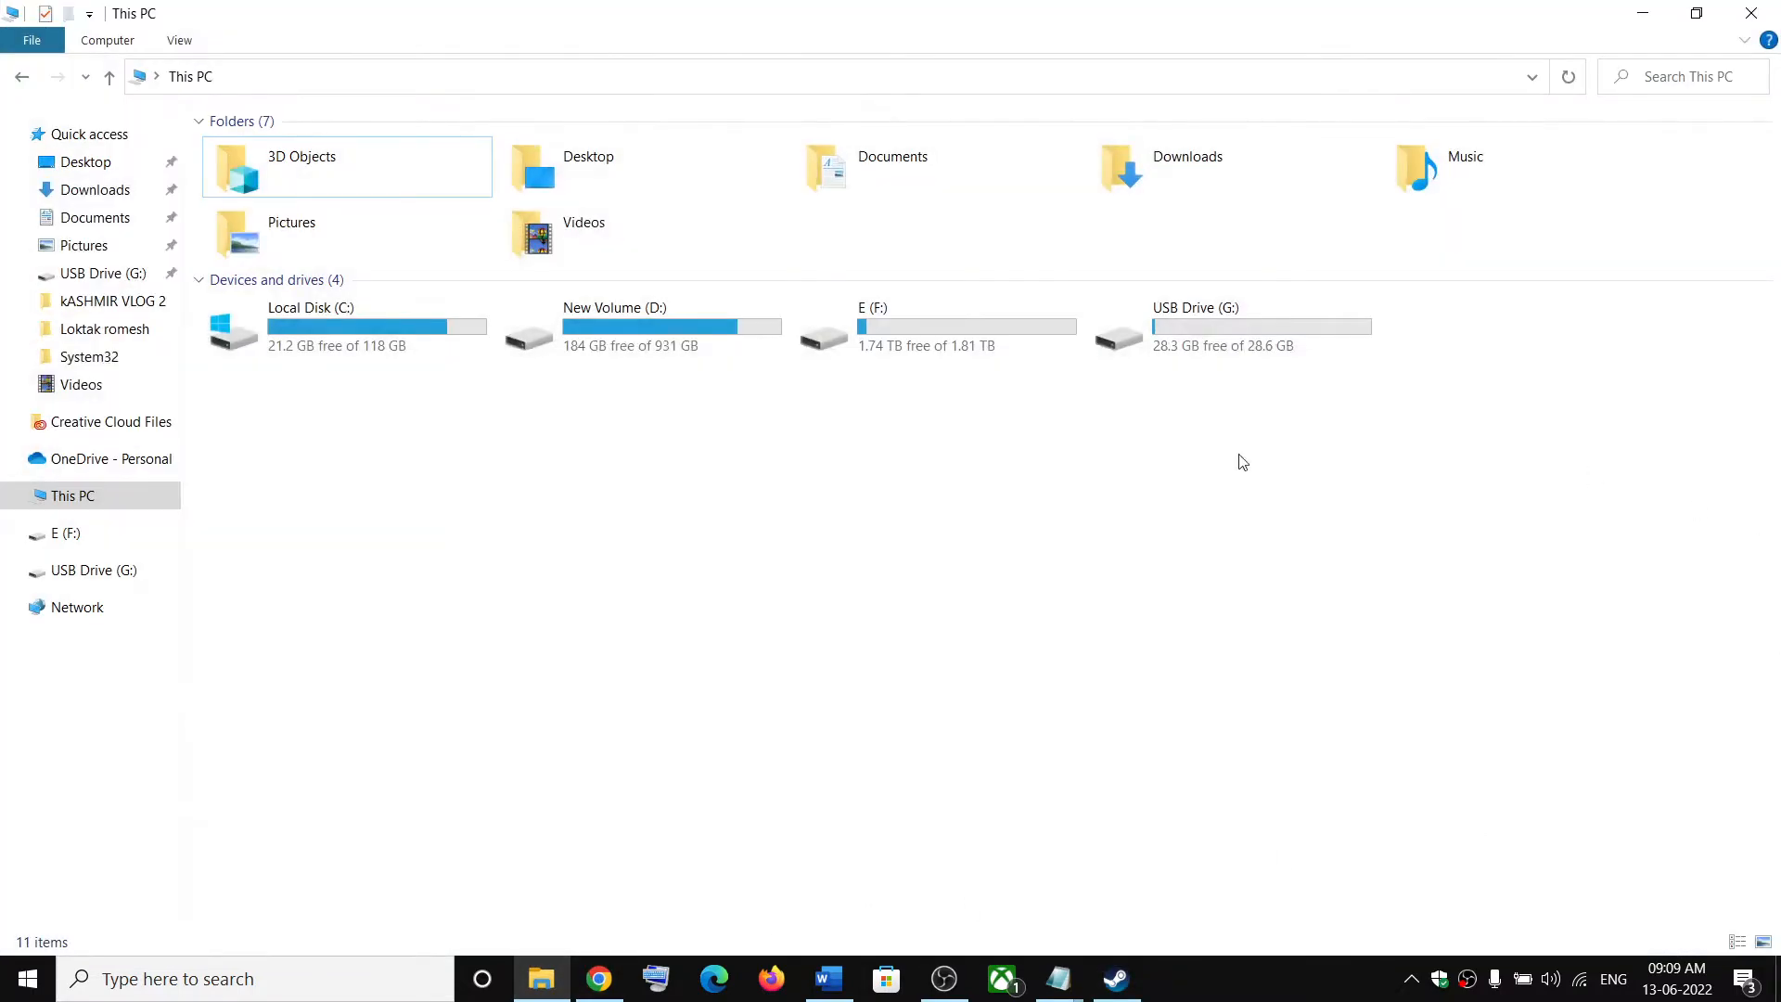
# - Navigate from This PC through Local Disk (C:) and Windows into System32
pyautogui.click(73, 495)
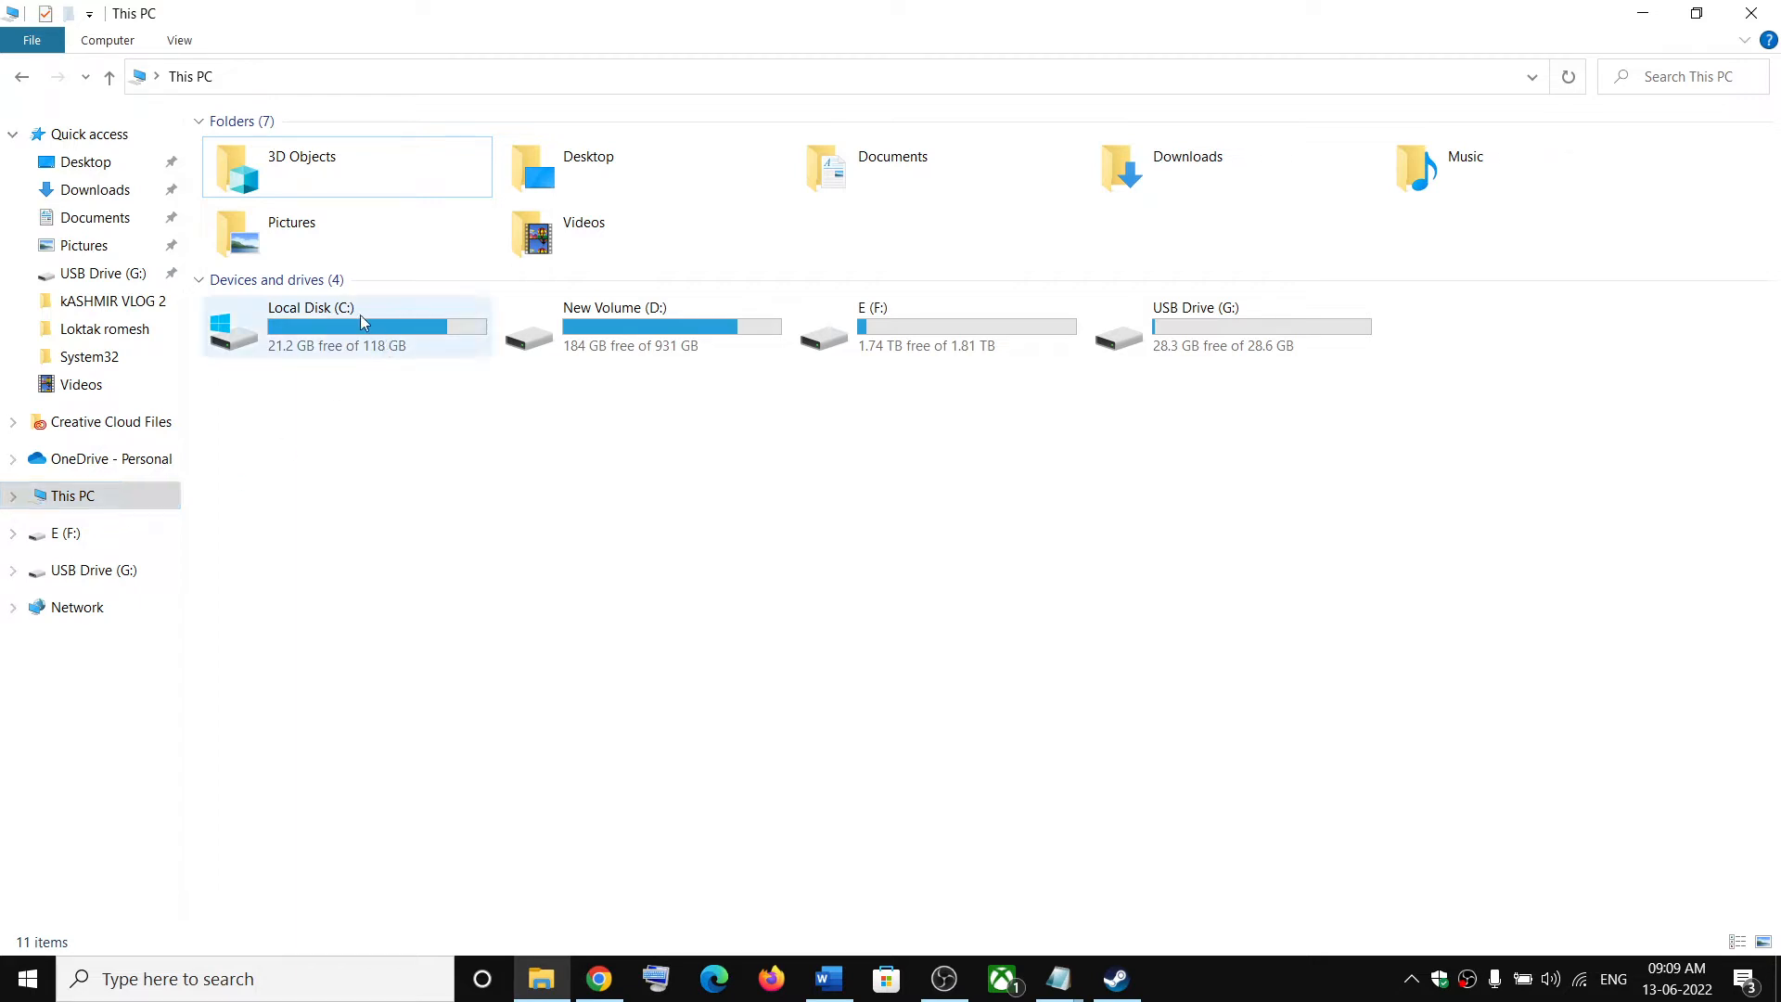
pyautogui.doubleClick(311, 324)
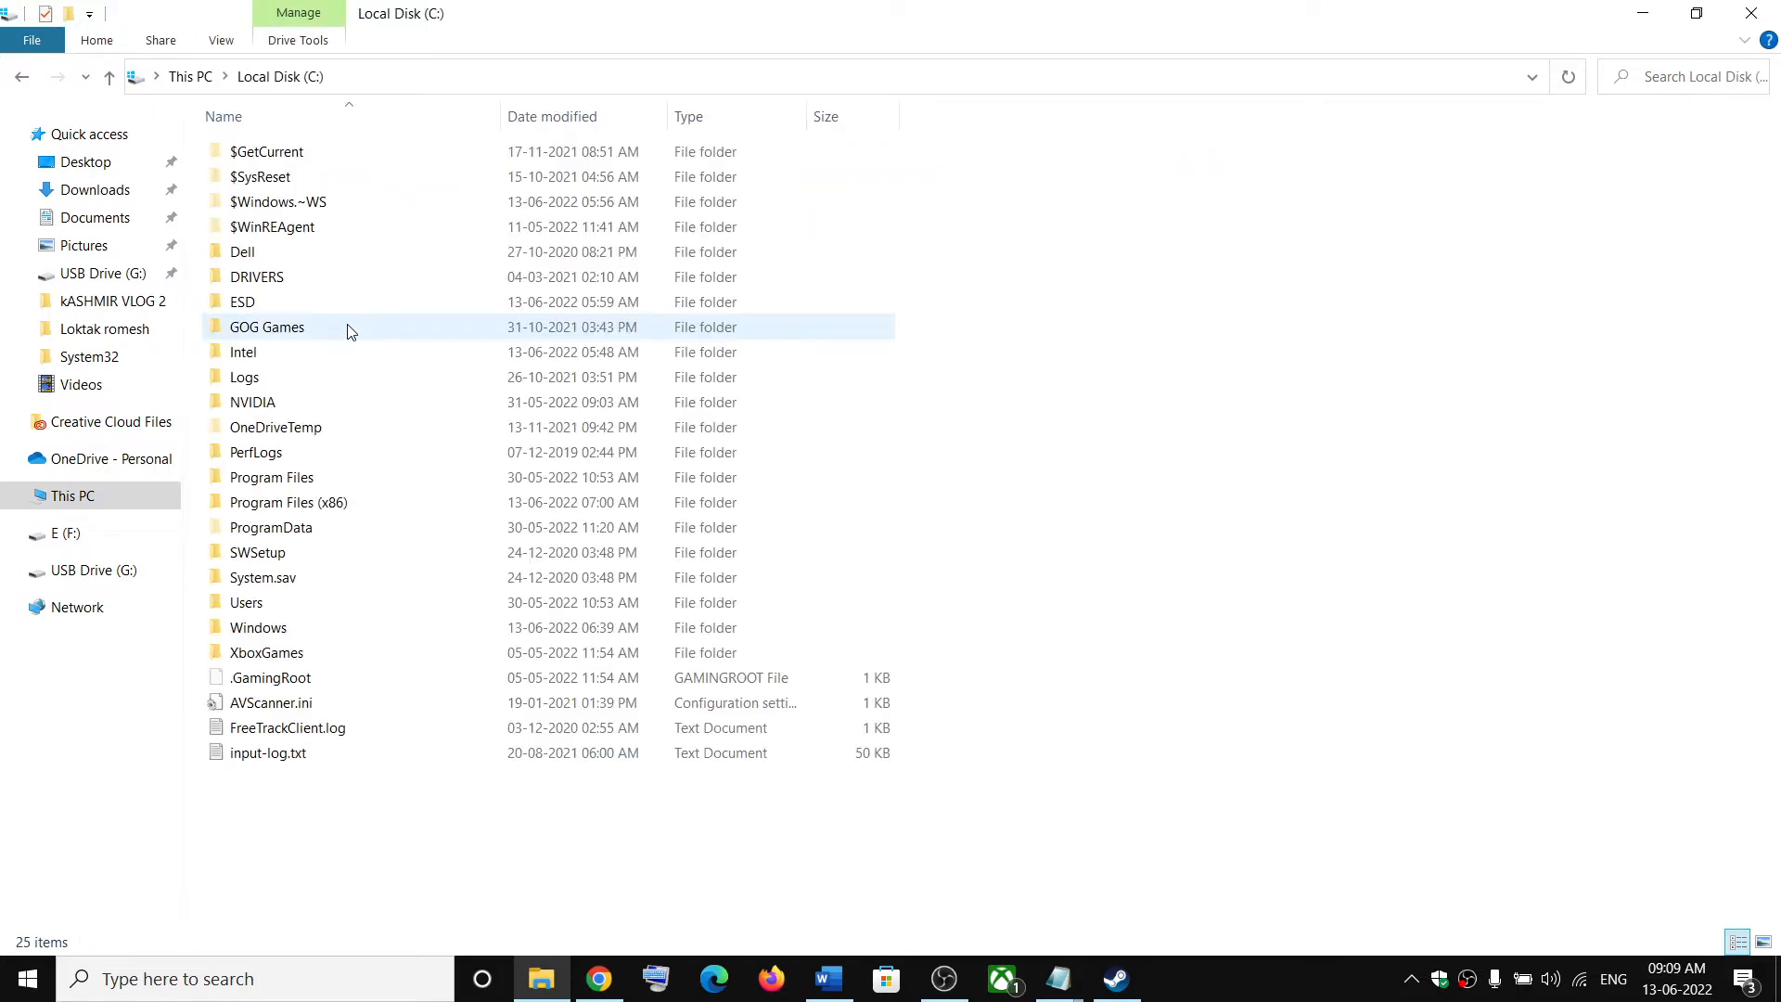
pyautogui.click(258, 627)
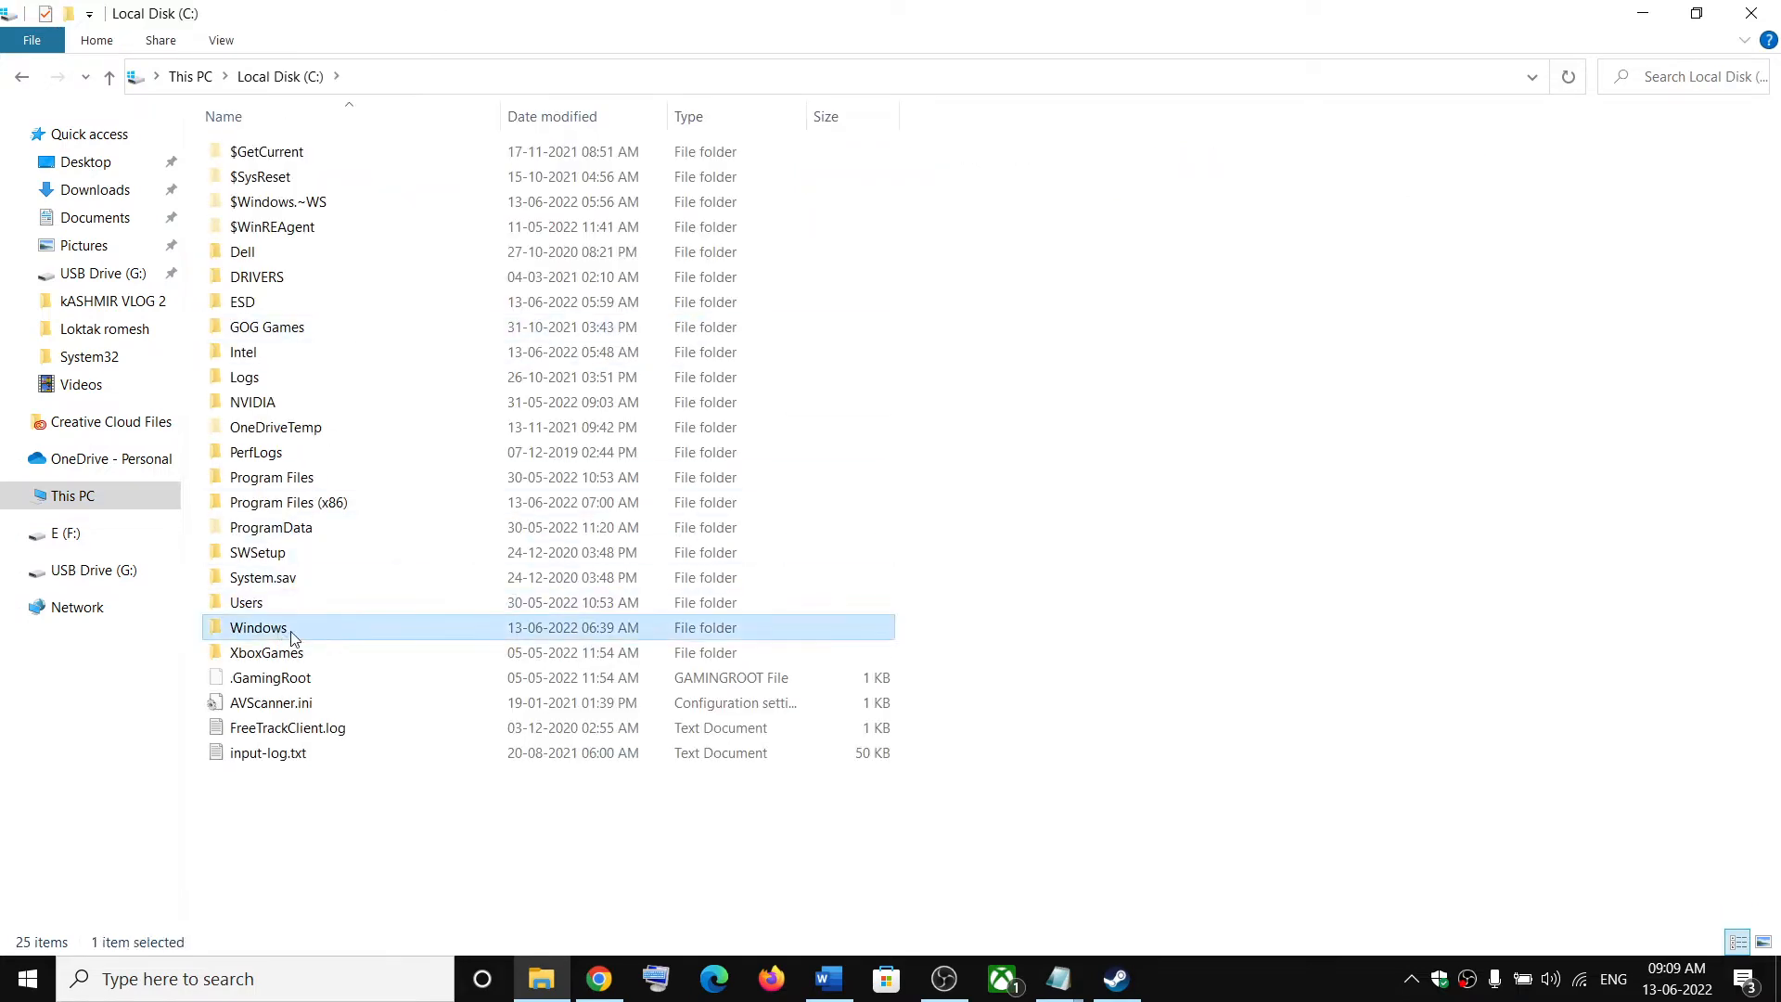
pyautogui.doubleClick(257, 627)
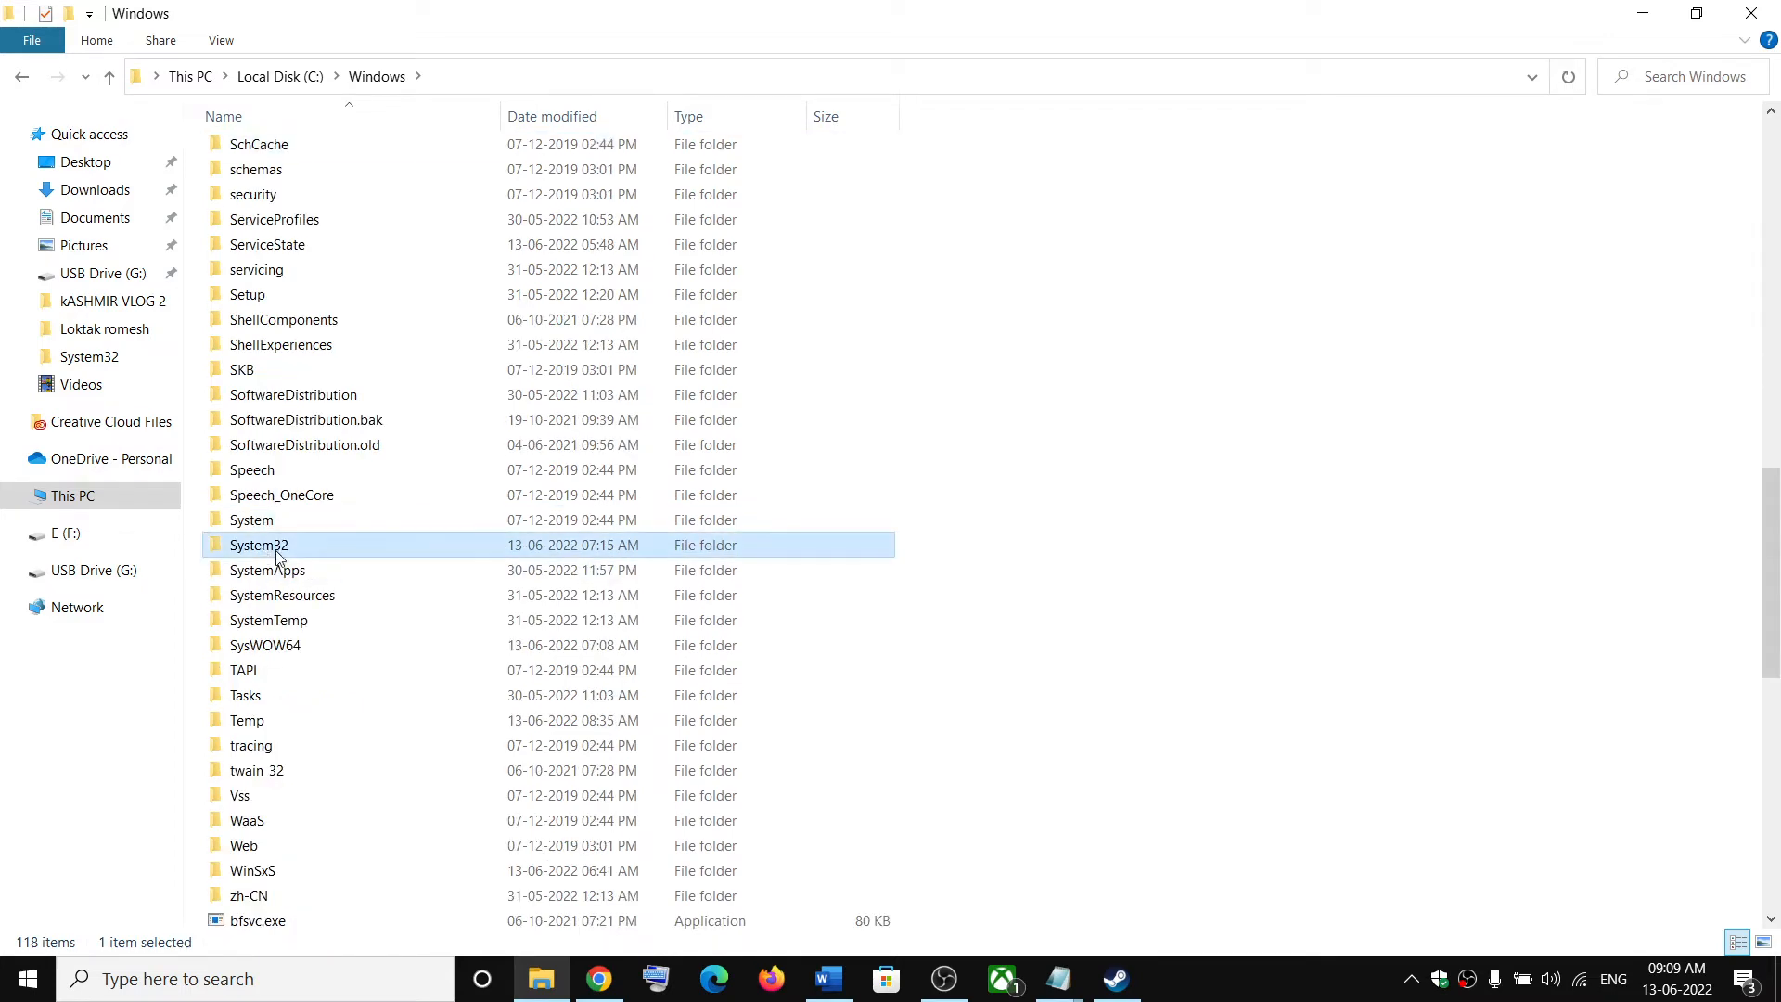
pyautogui.doubleClick(258, 544)
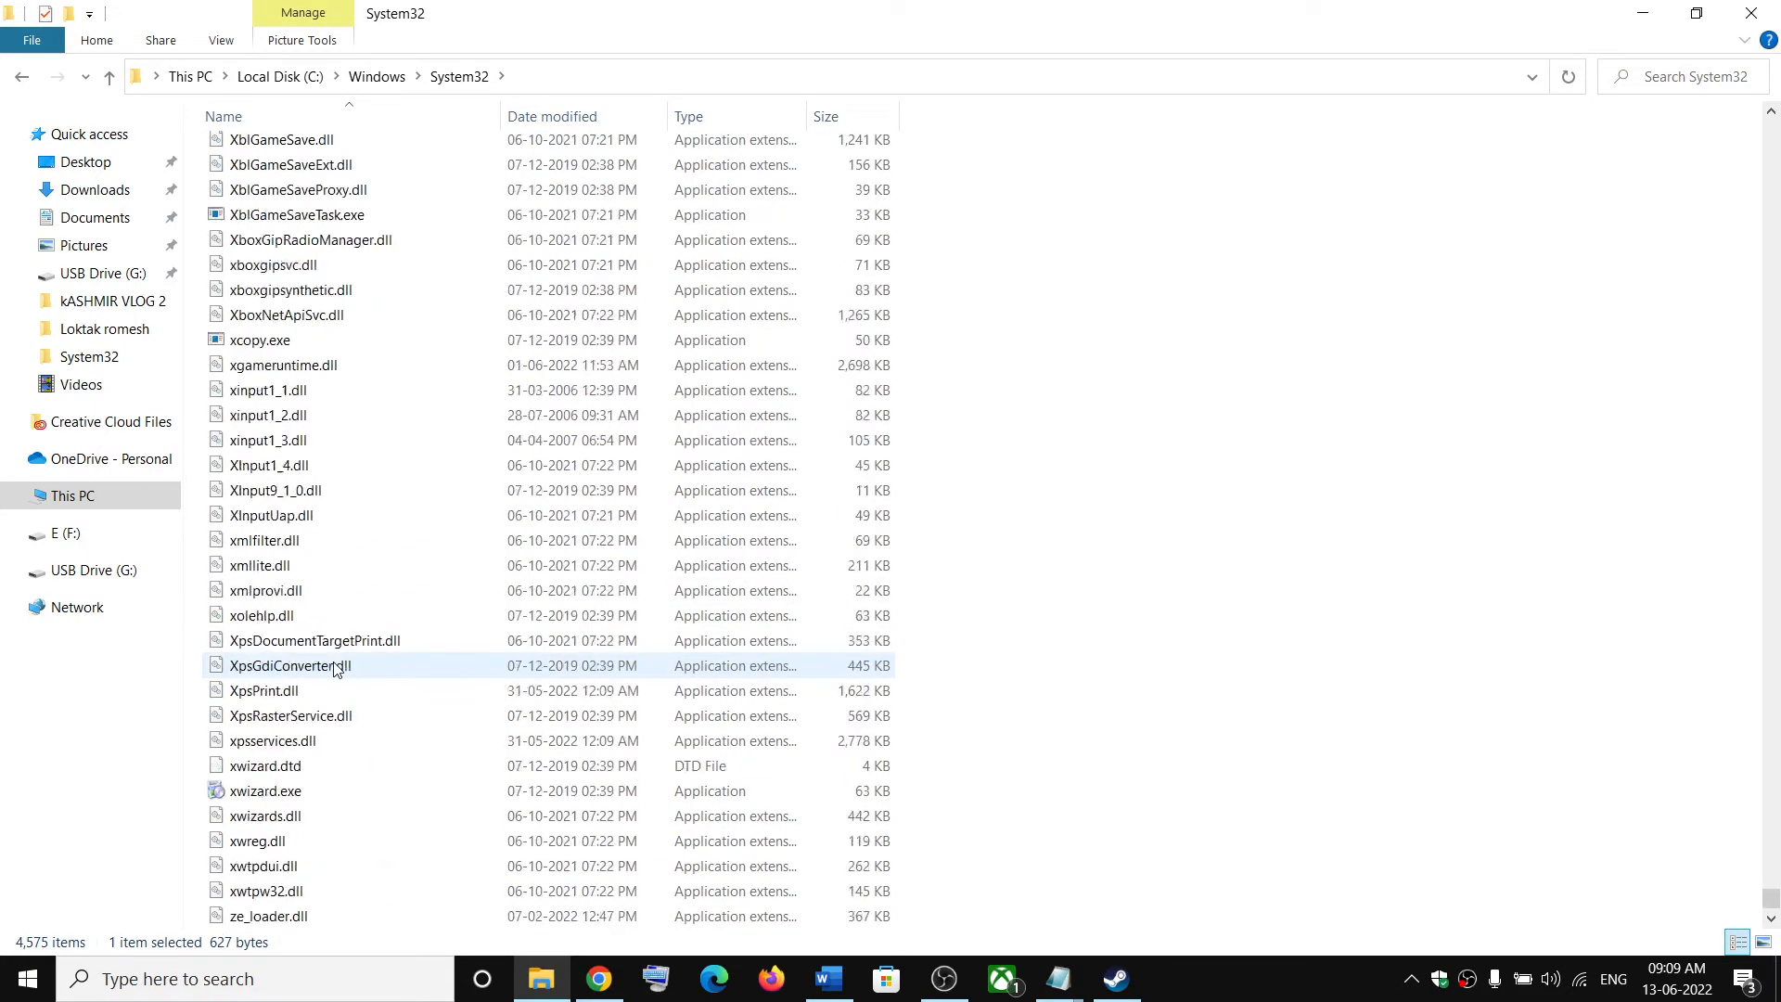
# - Select xinput1_3.dll in System32 and copy it from its right-click menu
pyautogui.click(269, 439)
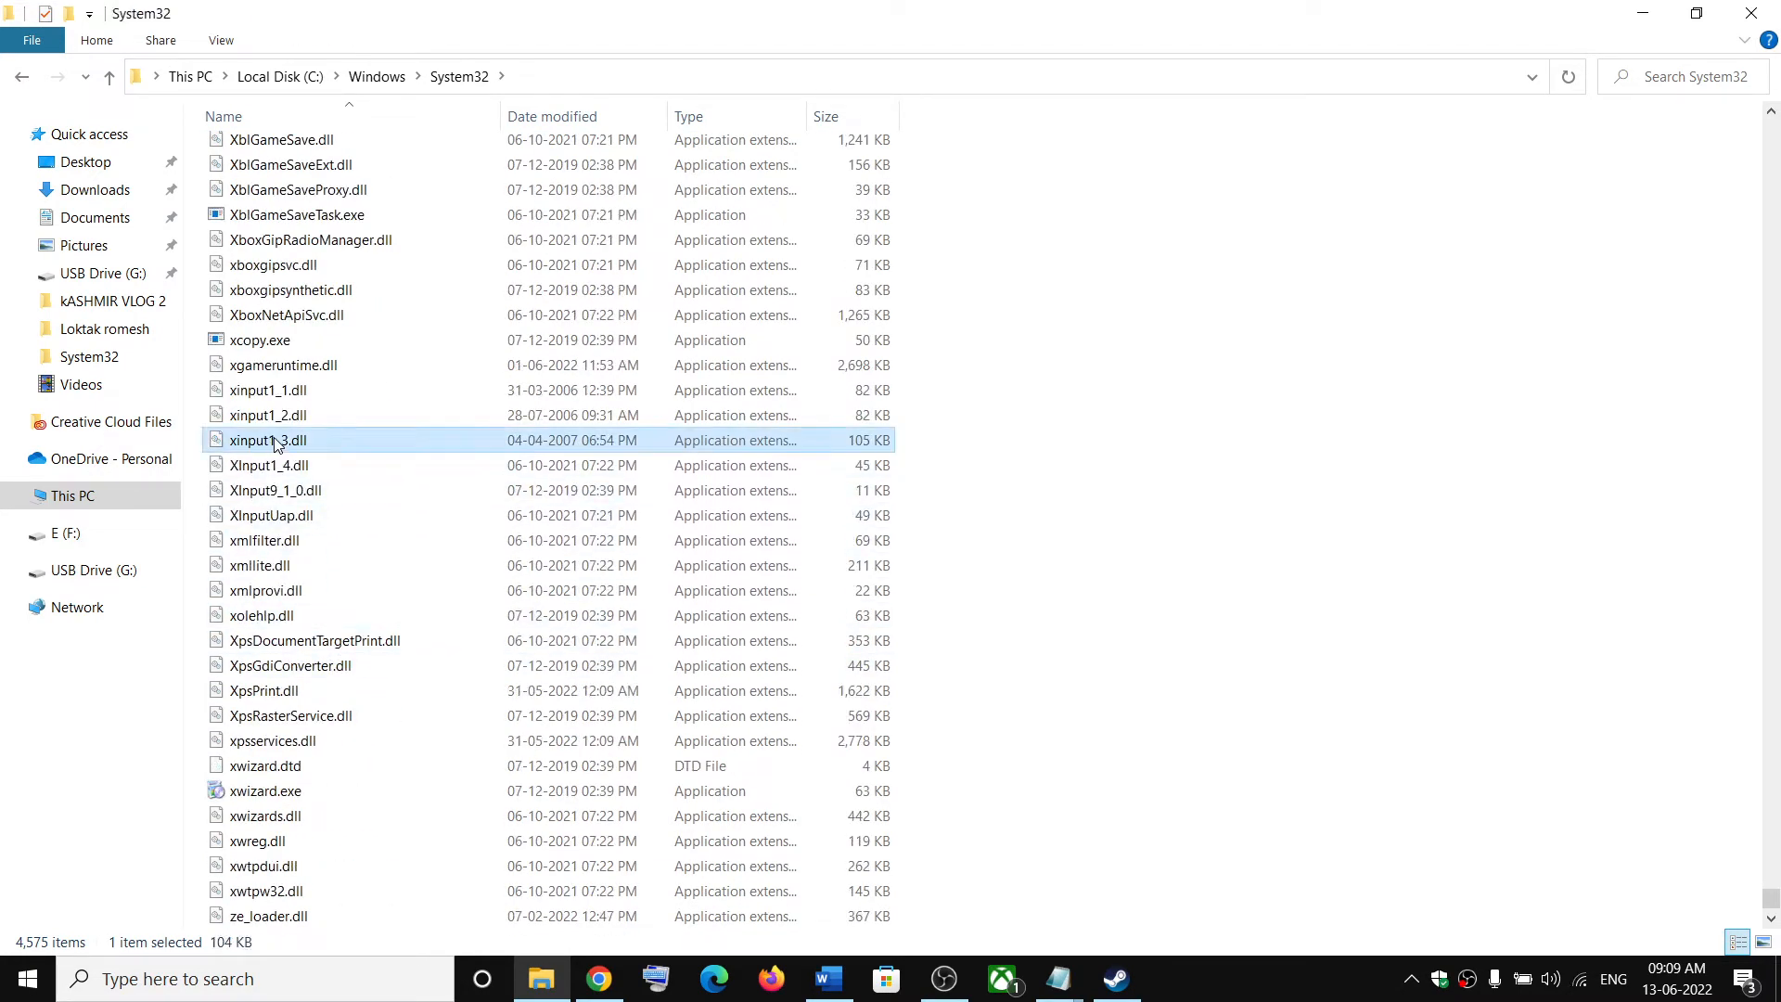
pyautogui.moveTo(306, 447)
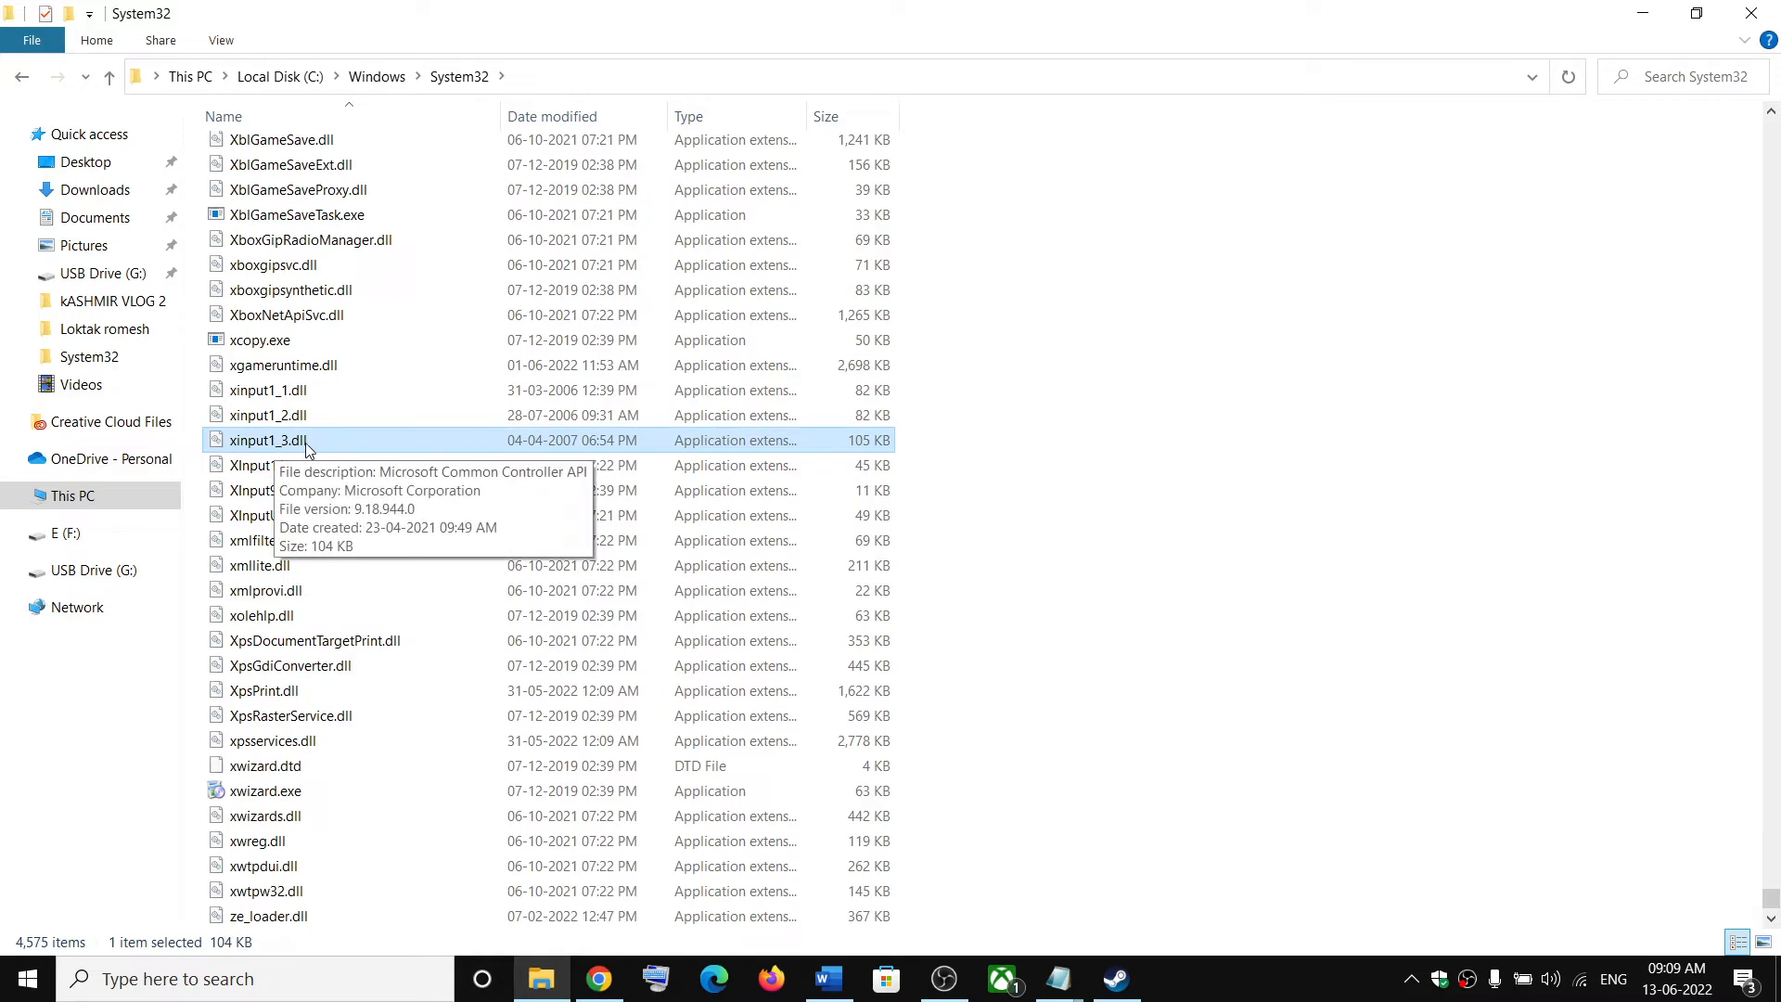
pyautogui.moveTo(255, 476)
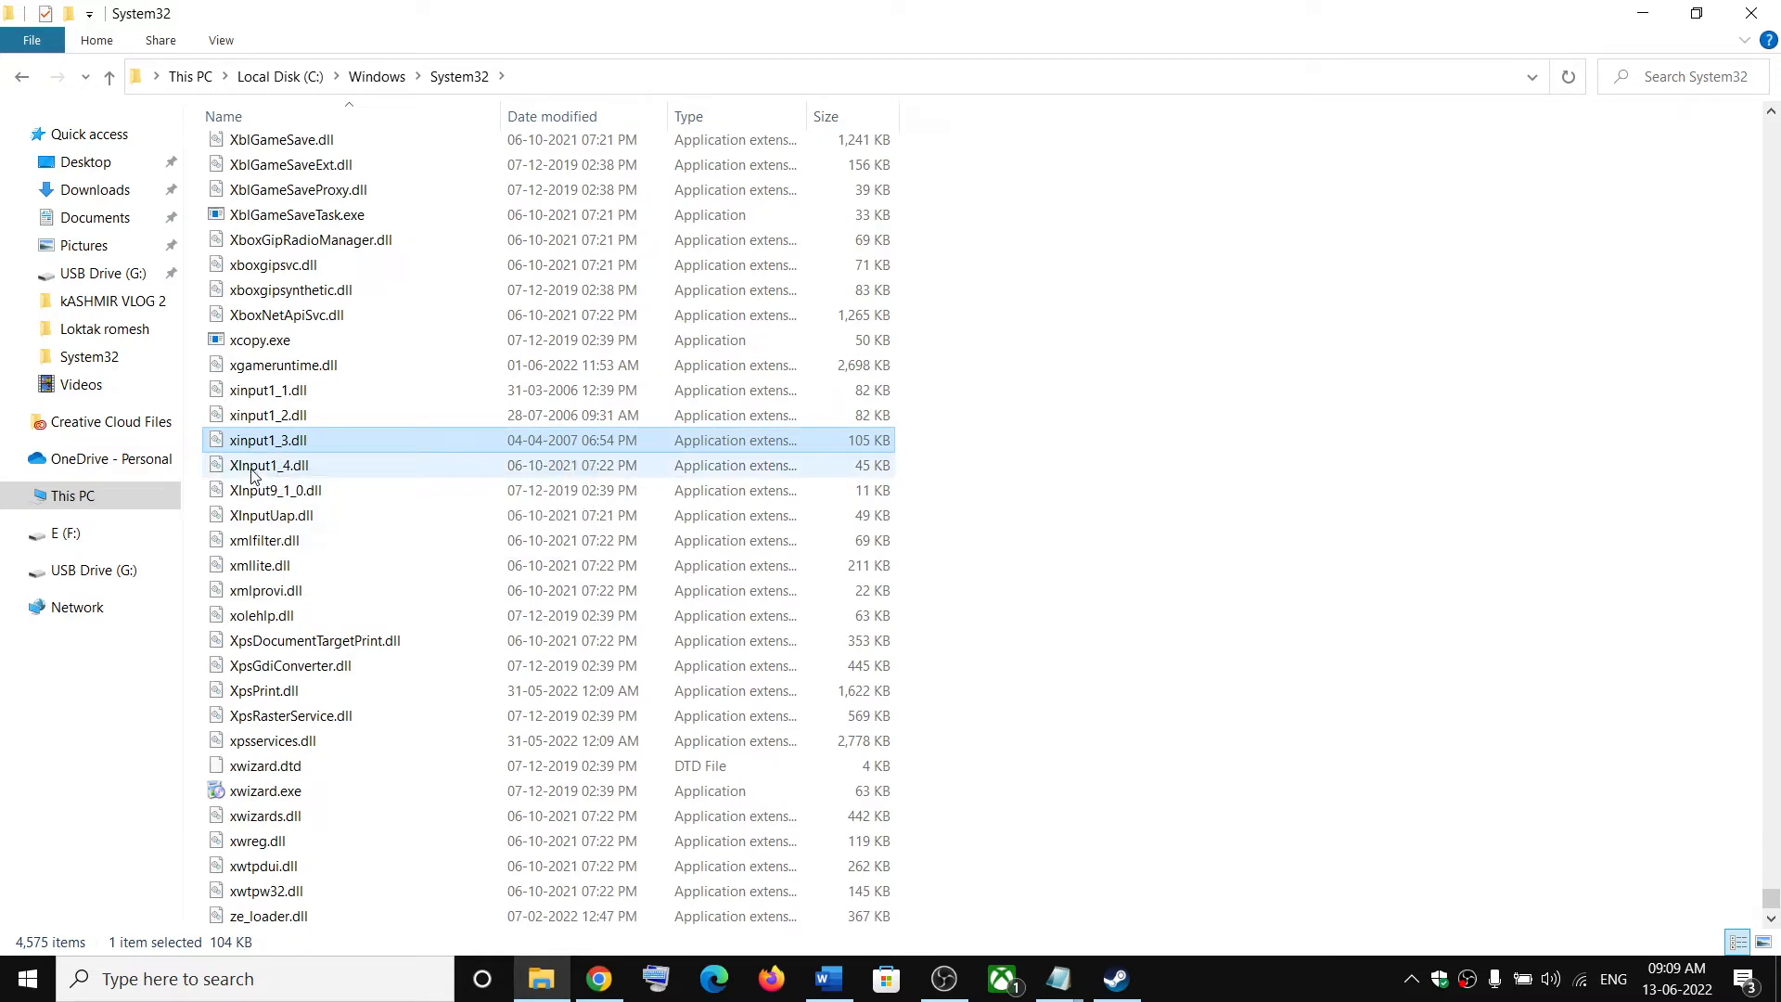
pyautogui.click(270, 465)
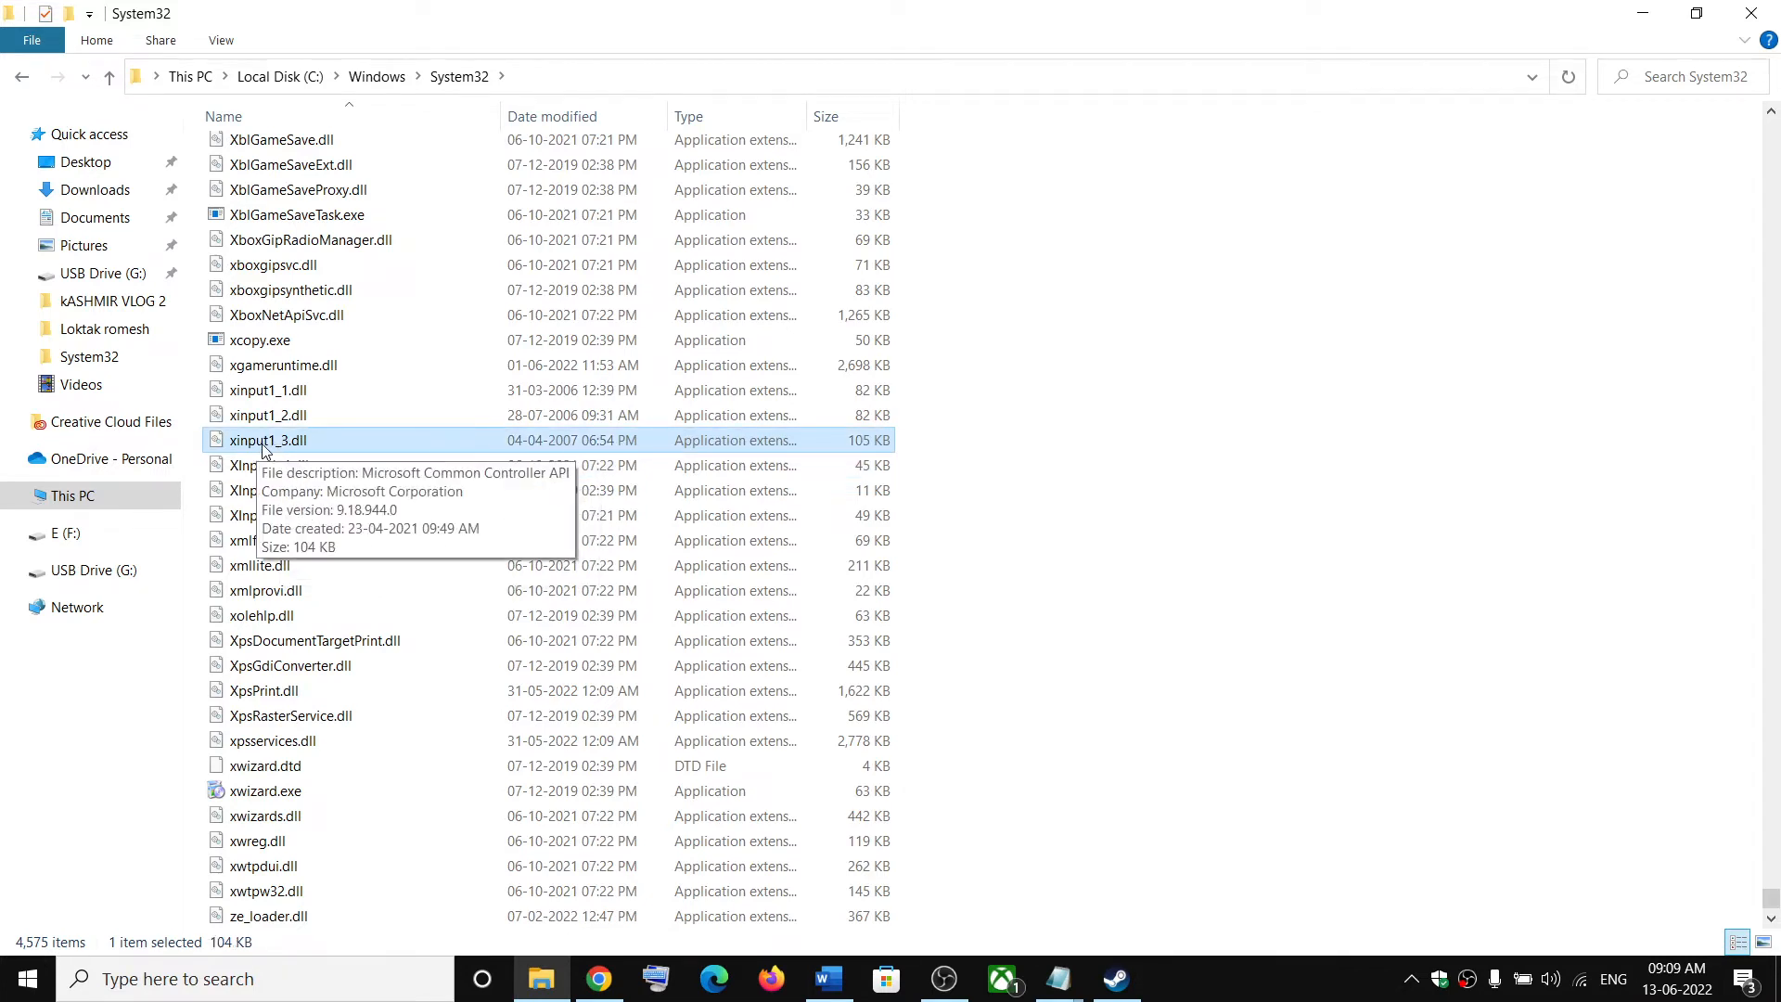
pyautogui.moveTo(306, 455)
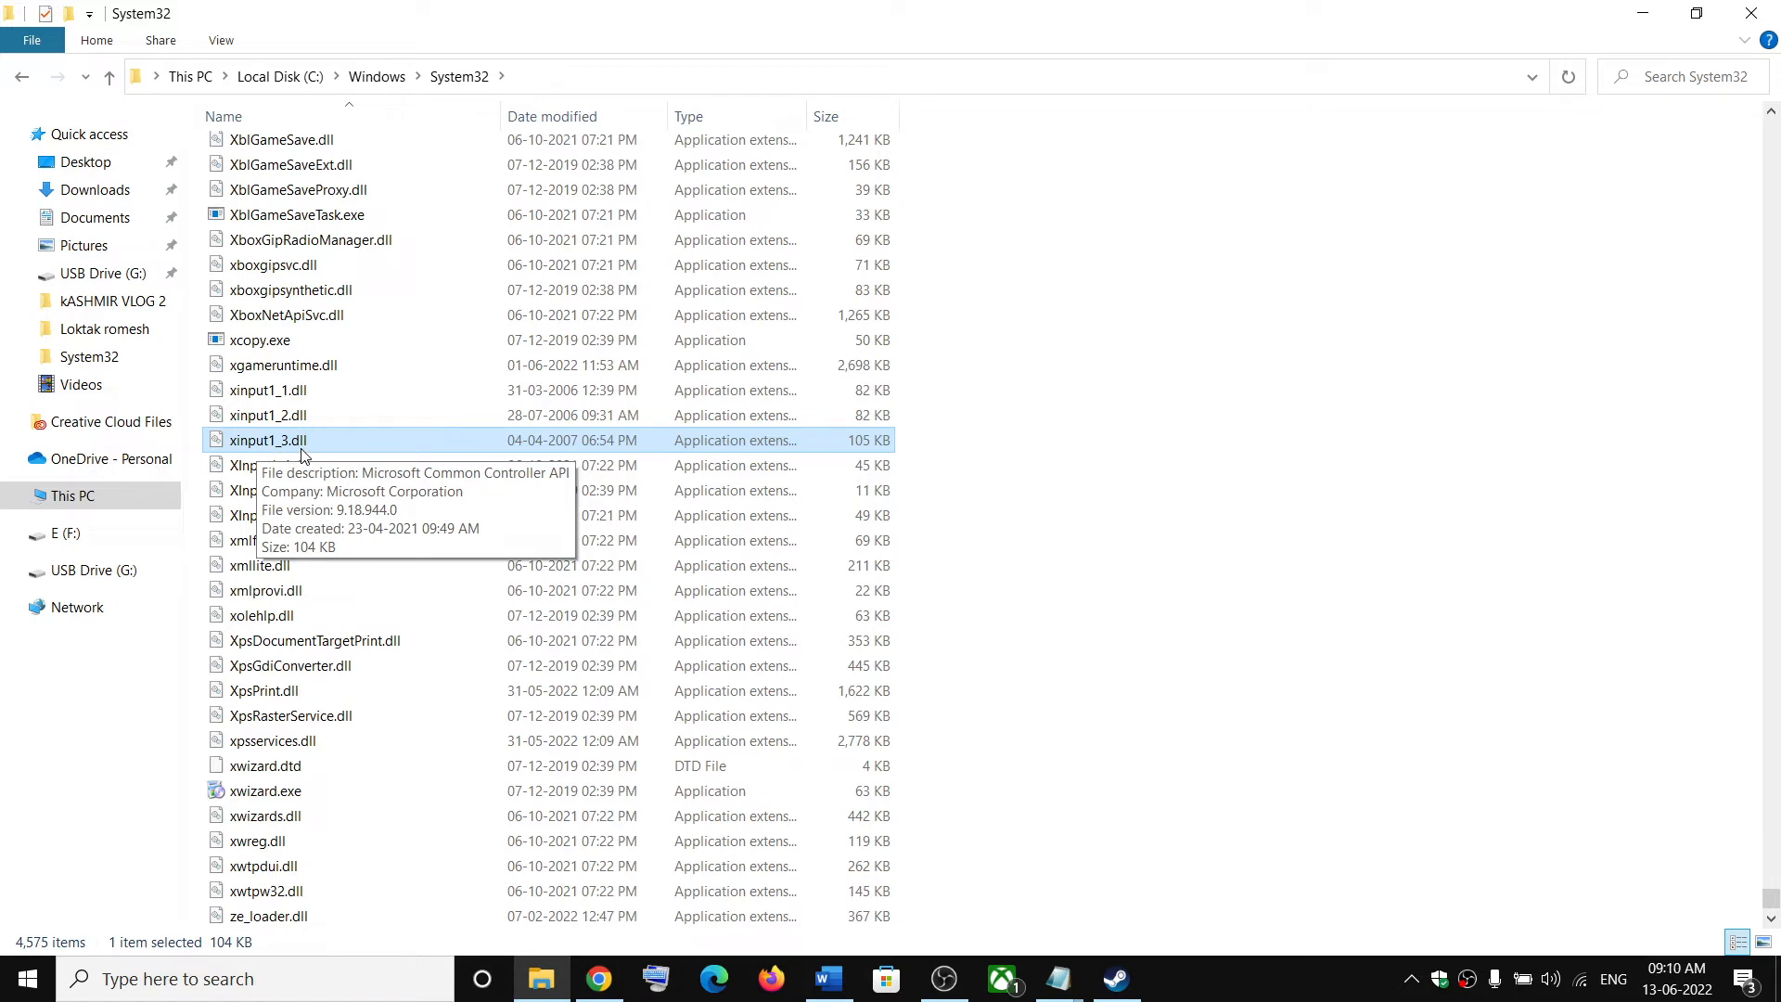
pyautogui.moveTo(282, 428)
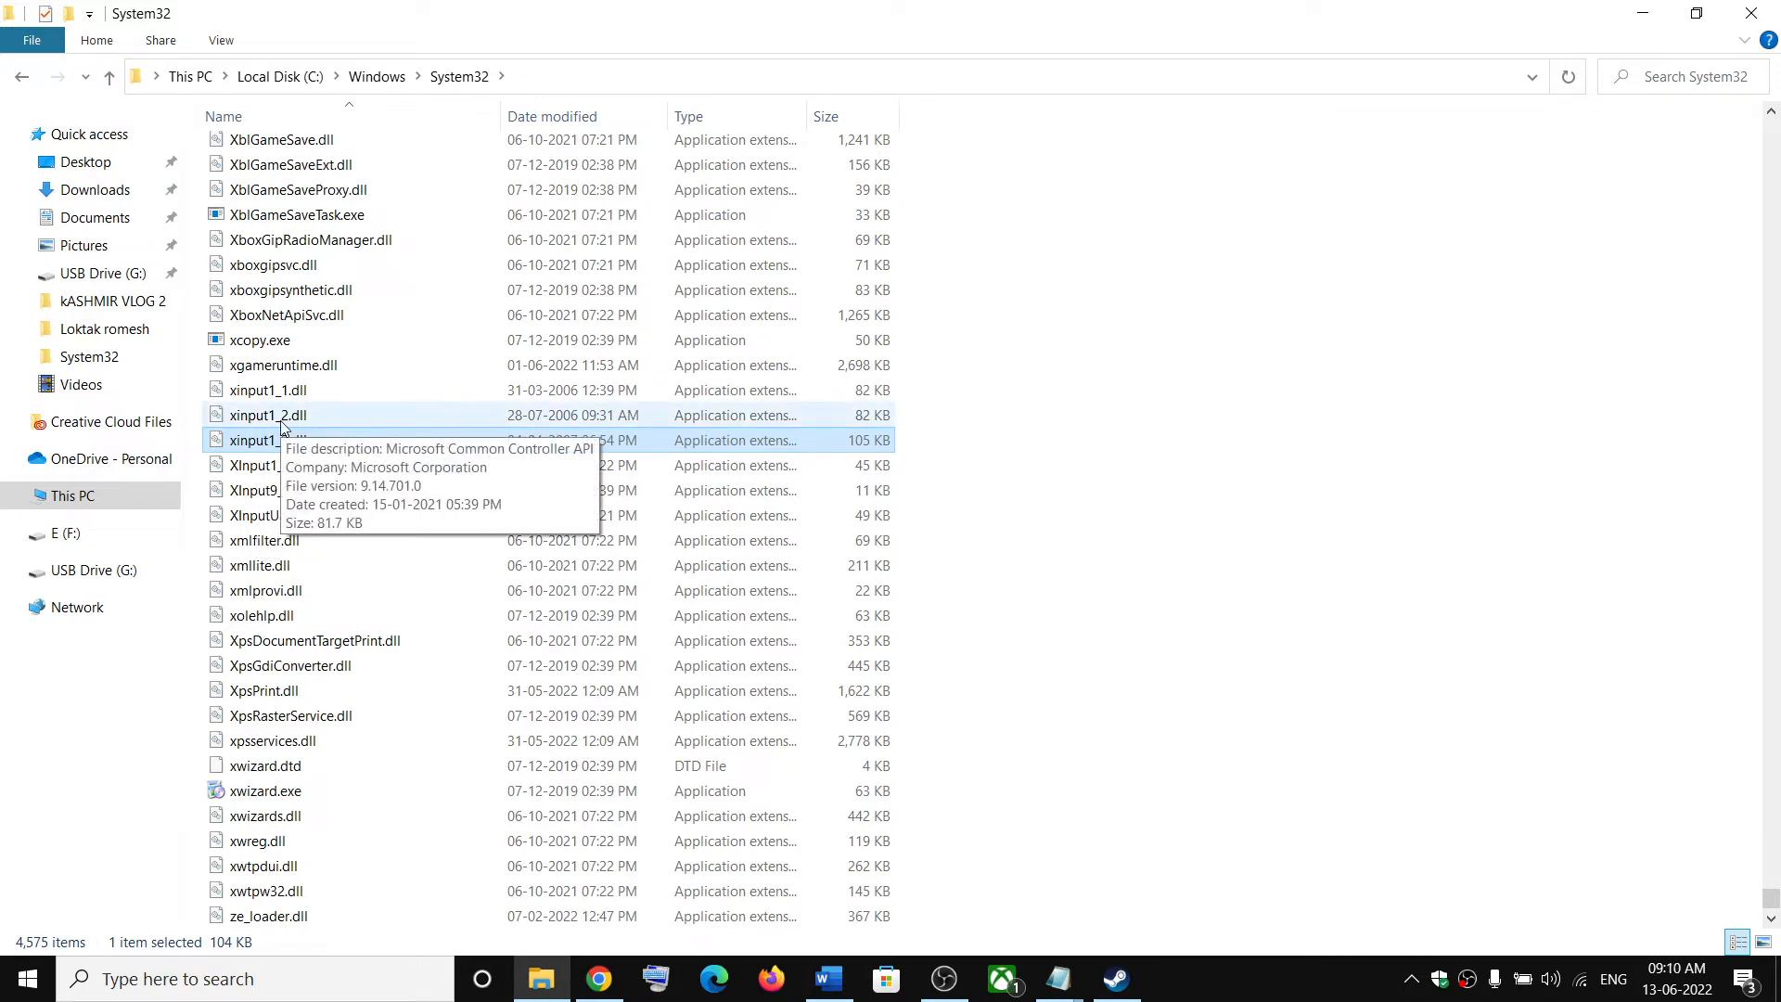
pyautogui.moveTo(272, 445)
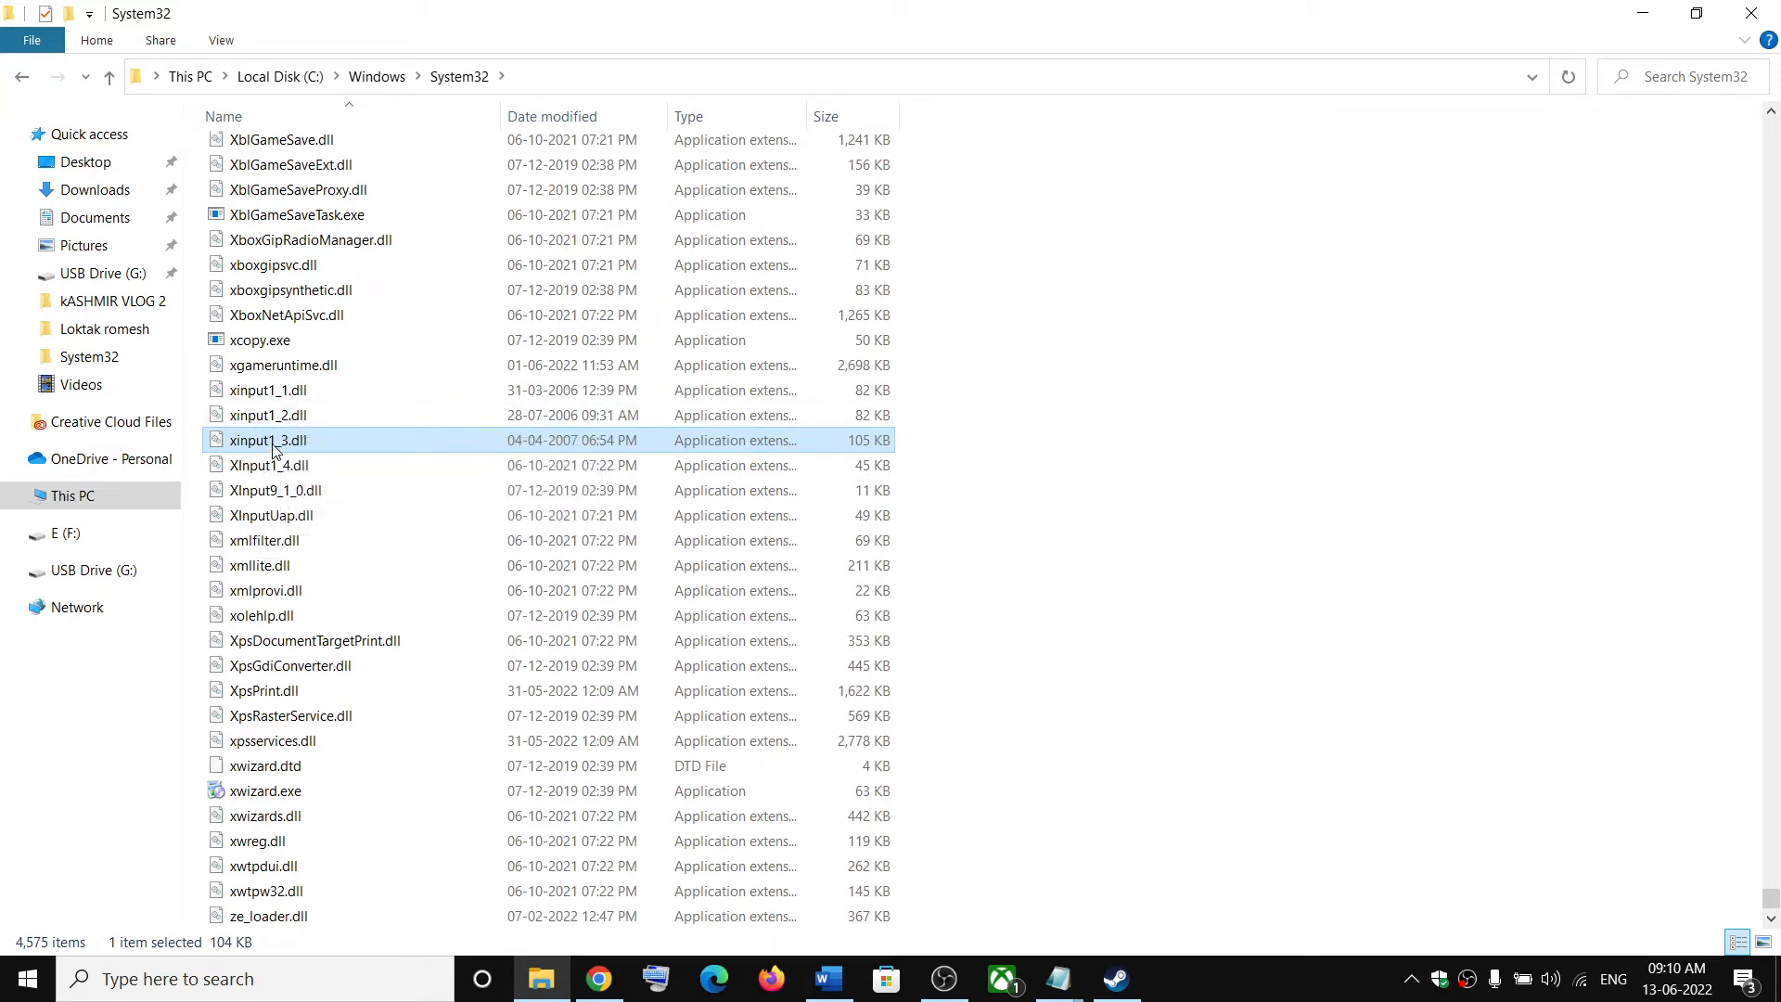
pyautogui.moveTo(273, 449)
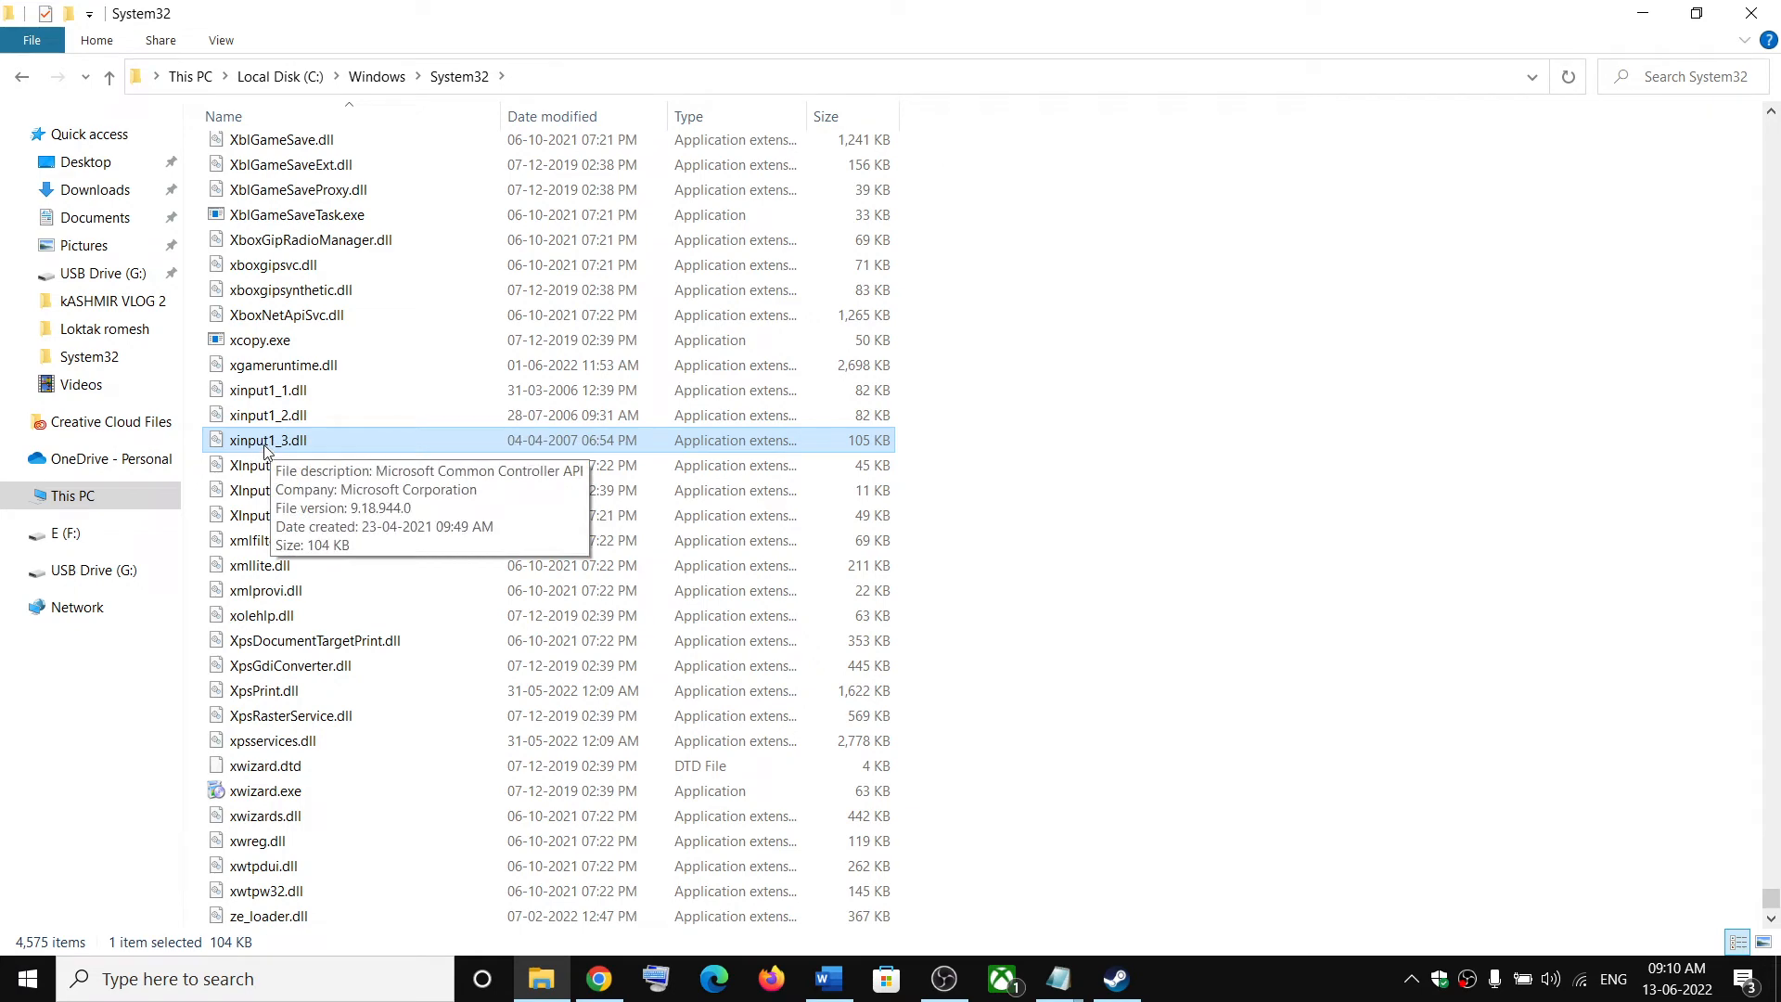
pyautogui.rightClick(267, 440)
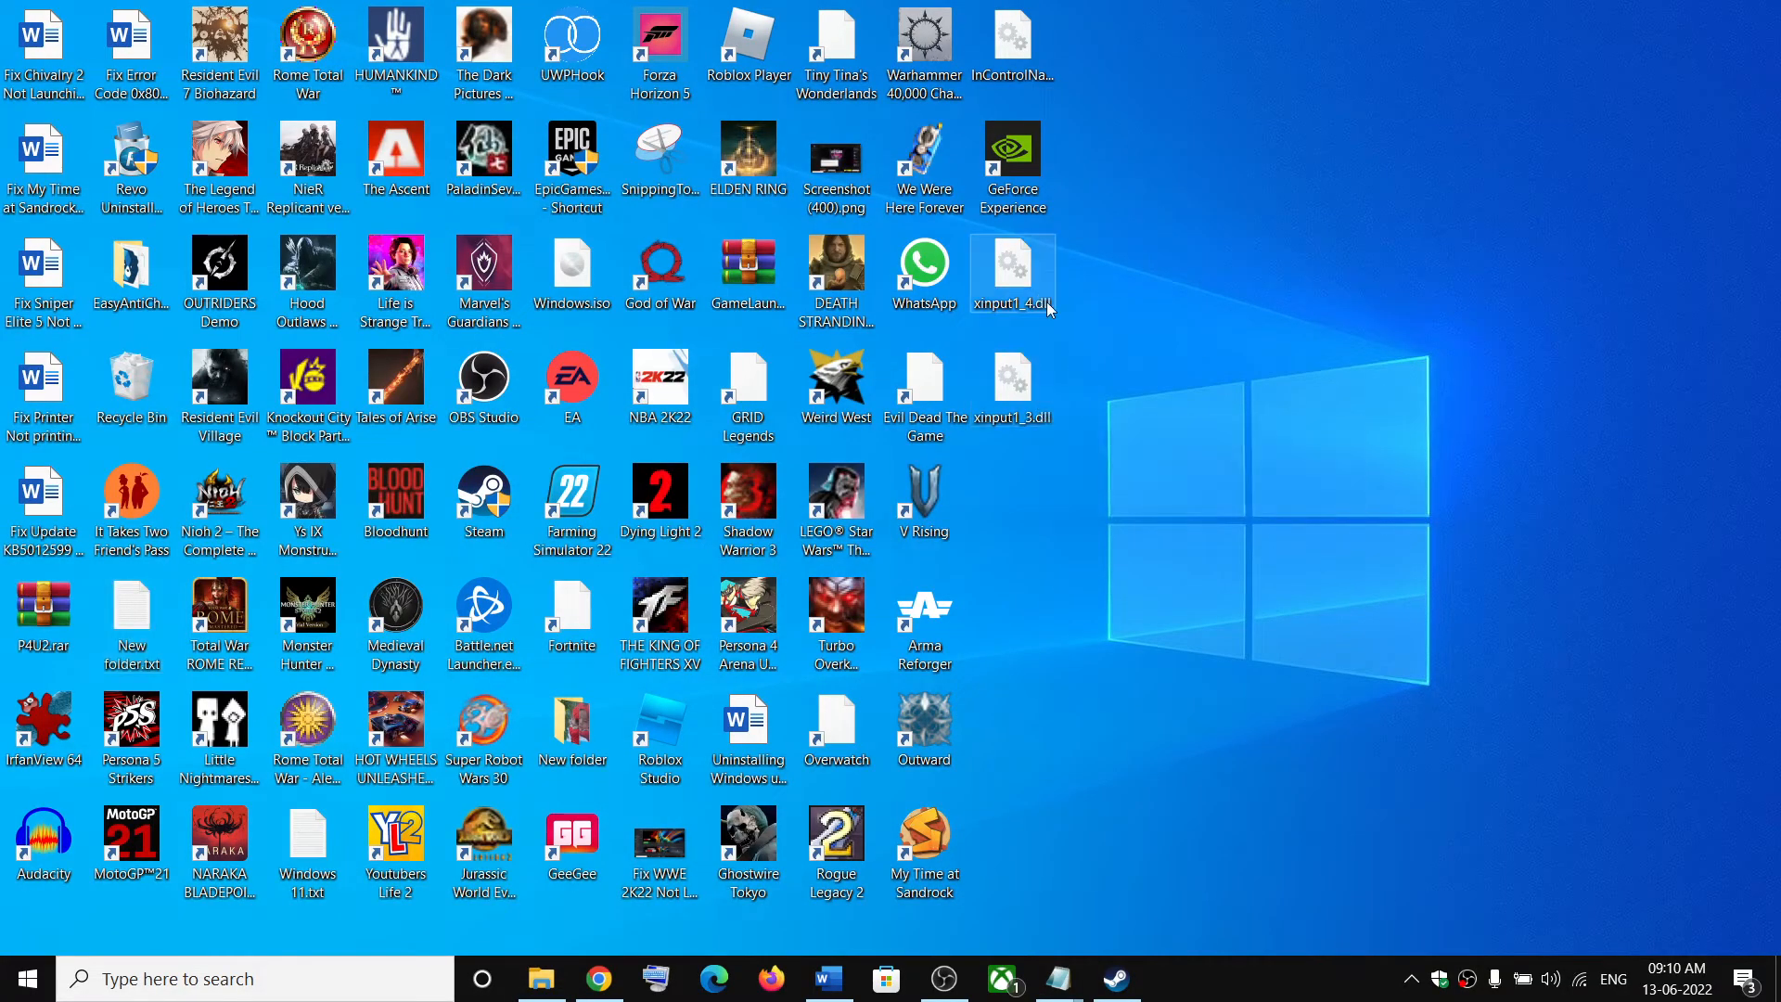
# - Rename the desktop copy of xinput1_3.dll to xinput1_4.dll
pyautogui.rightClick(1012, 269)
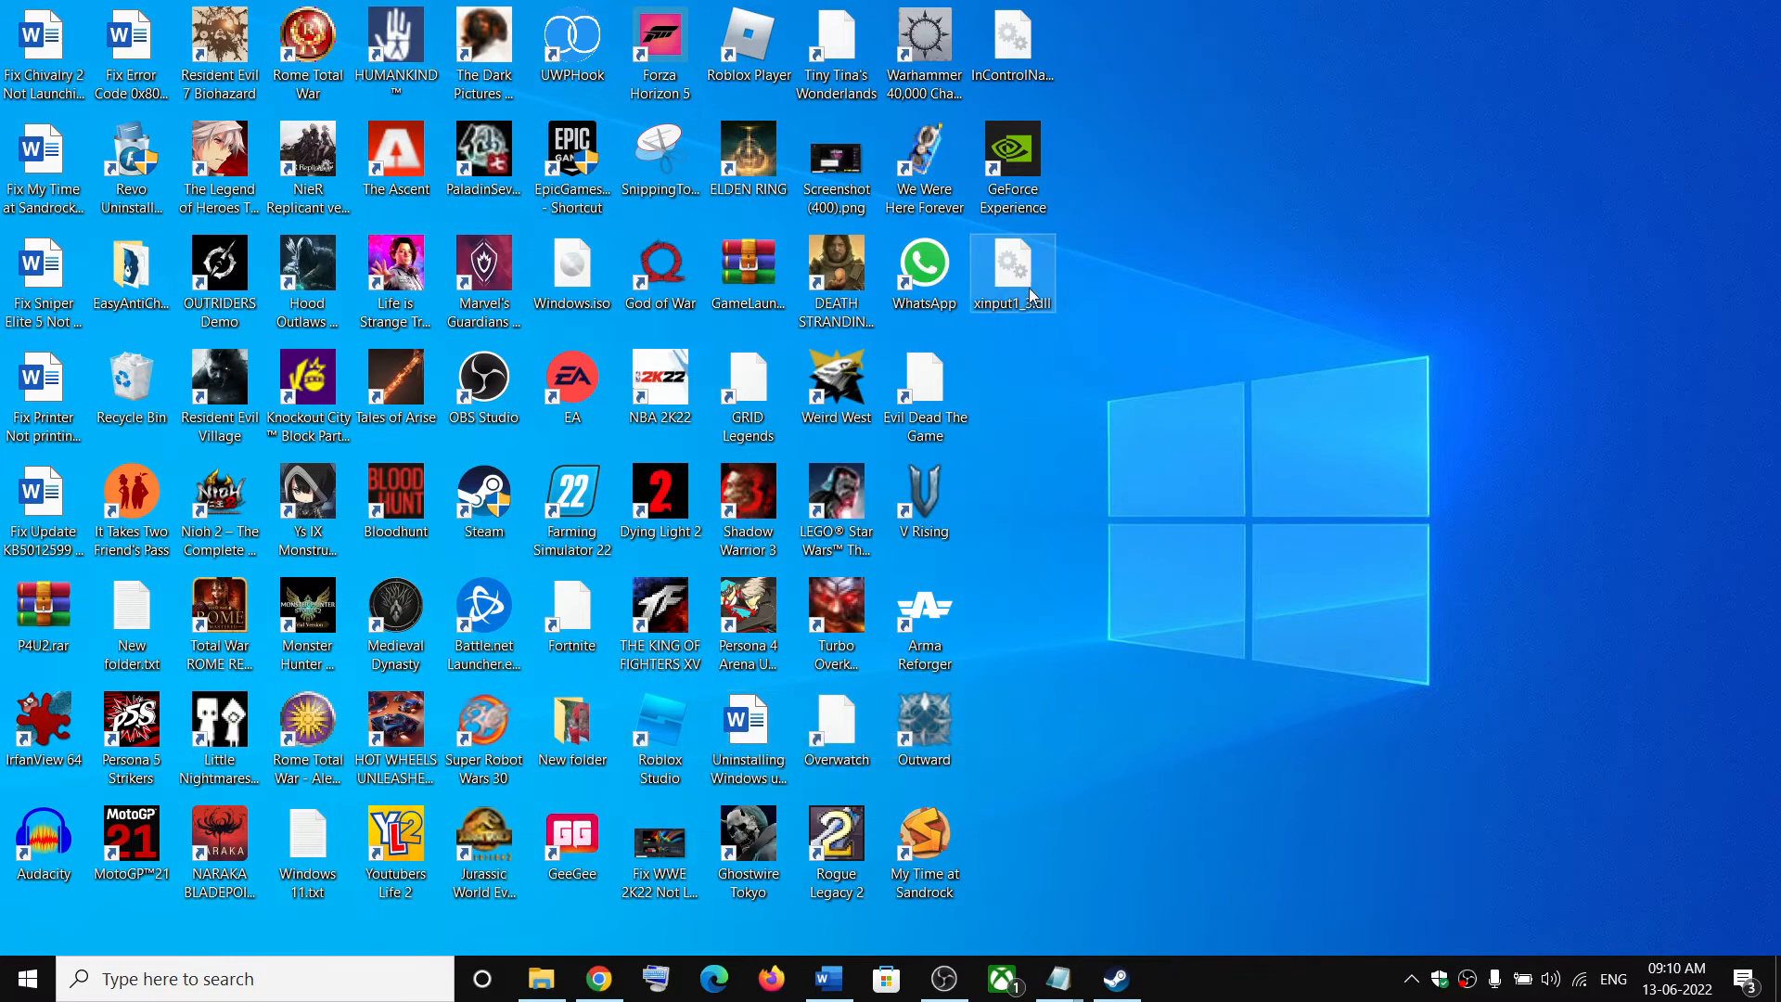
pyautogui.moveTo(1056, 320)
pyautogui.write('4')
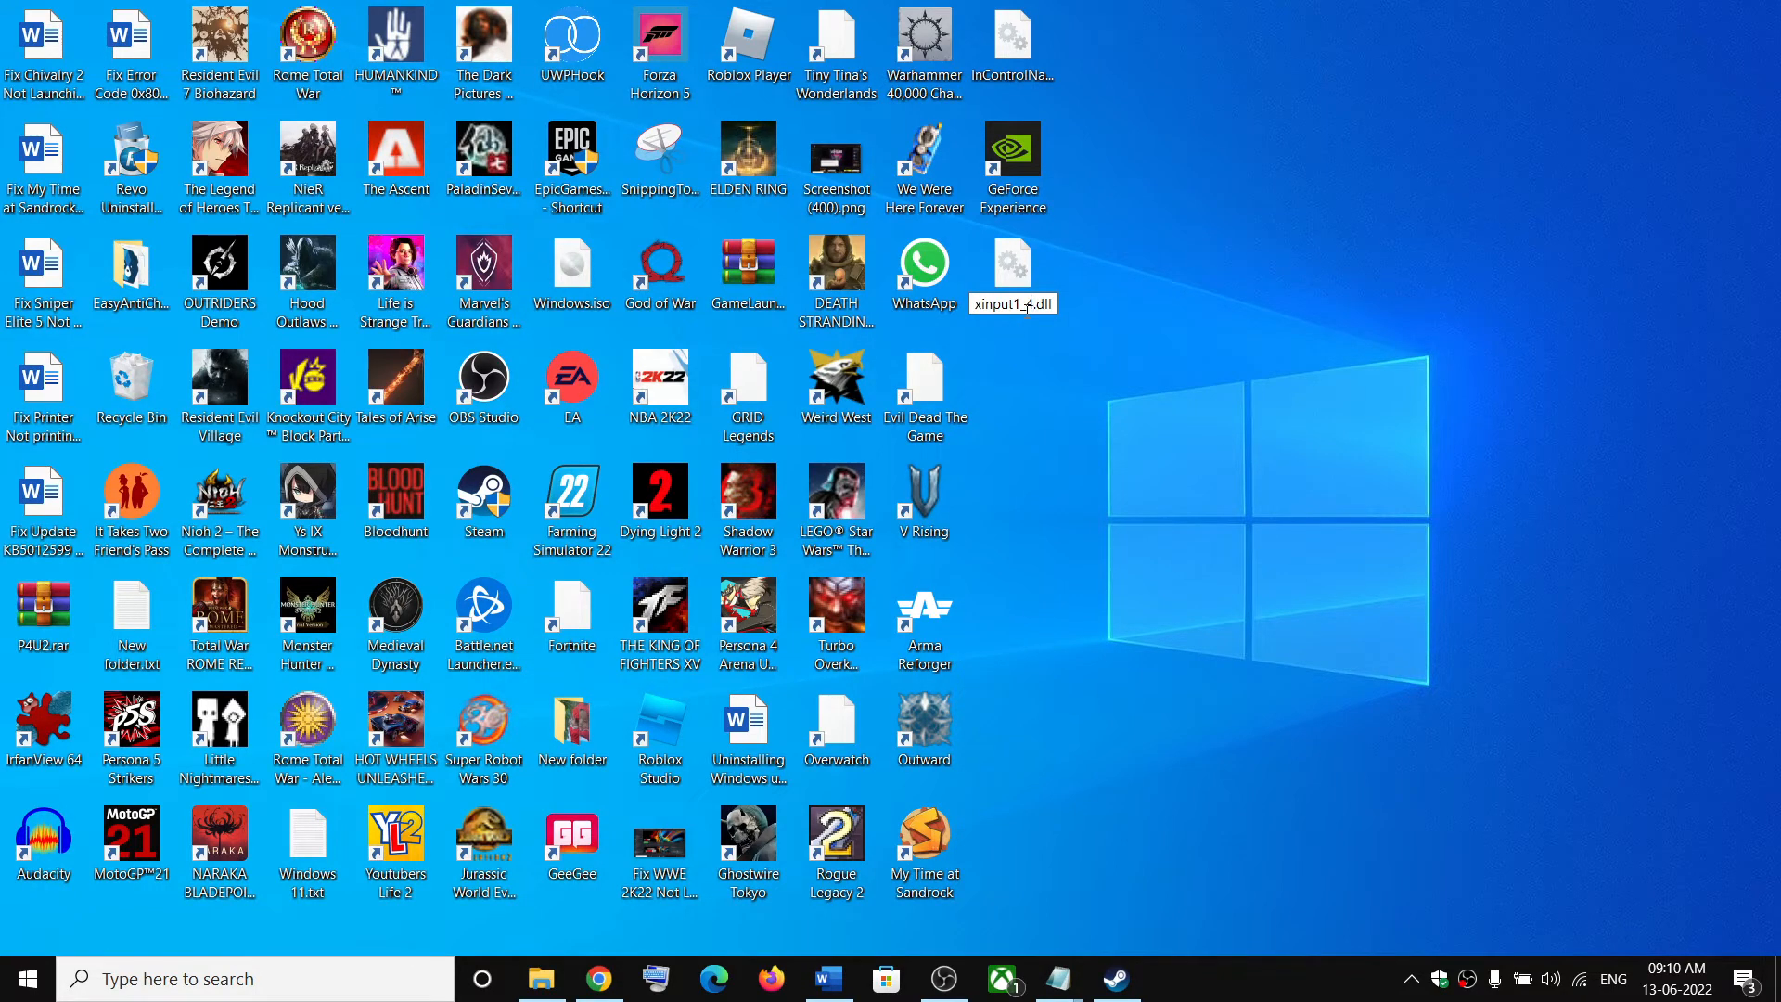
pyautogui.click(1012, 264)
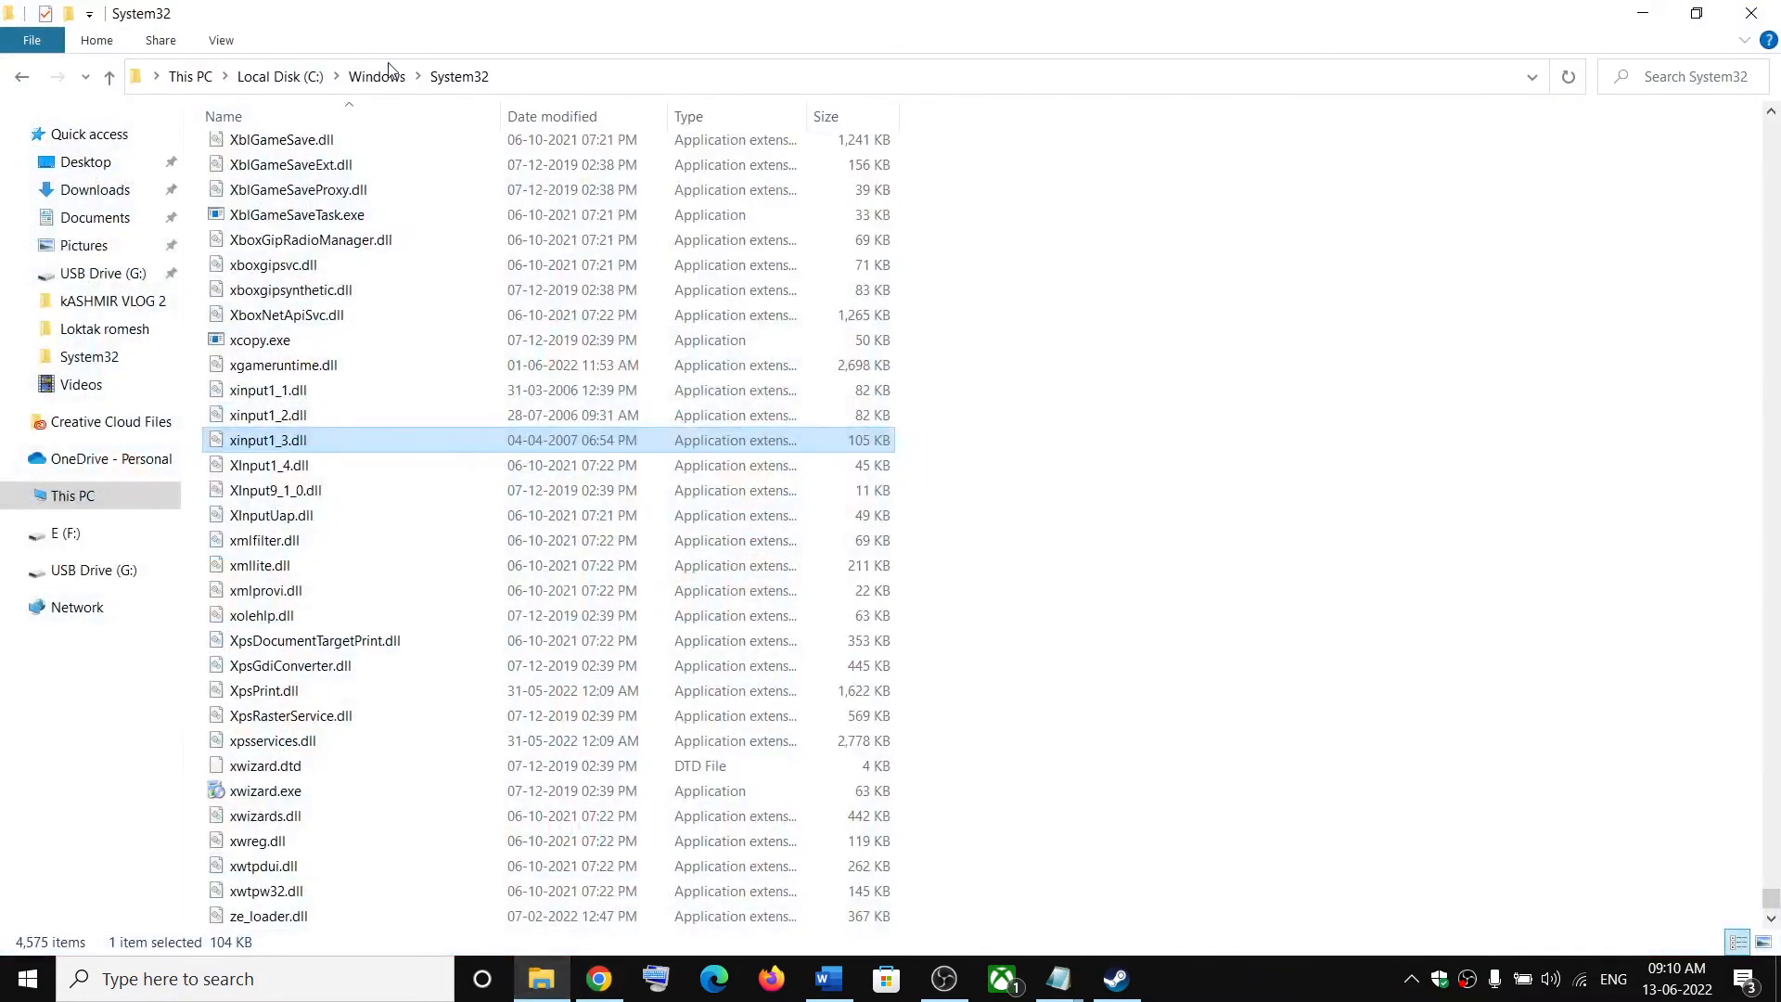
pyautogui.moveTo(1107, 307)
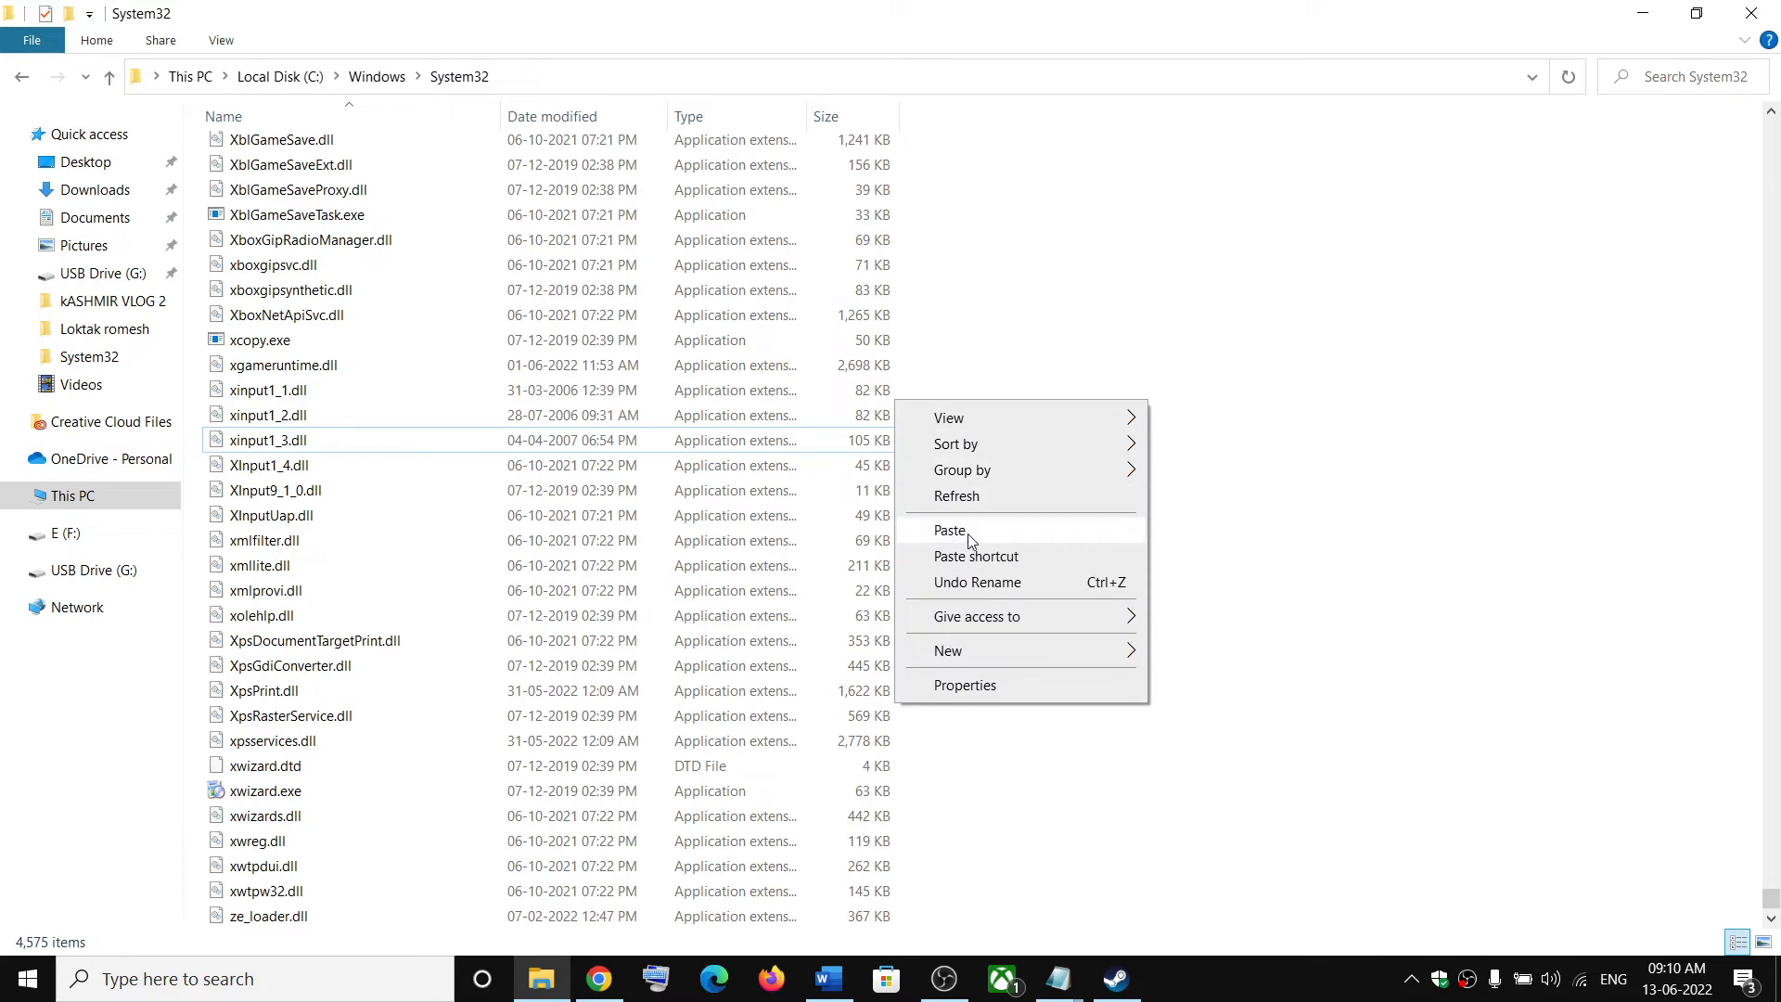
# - Paste xinput1_4.dll into C:\Windows\System32, replacing the existing file
pyautogui.click(948, 530)
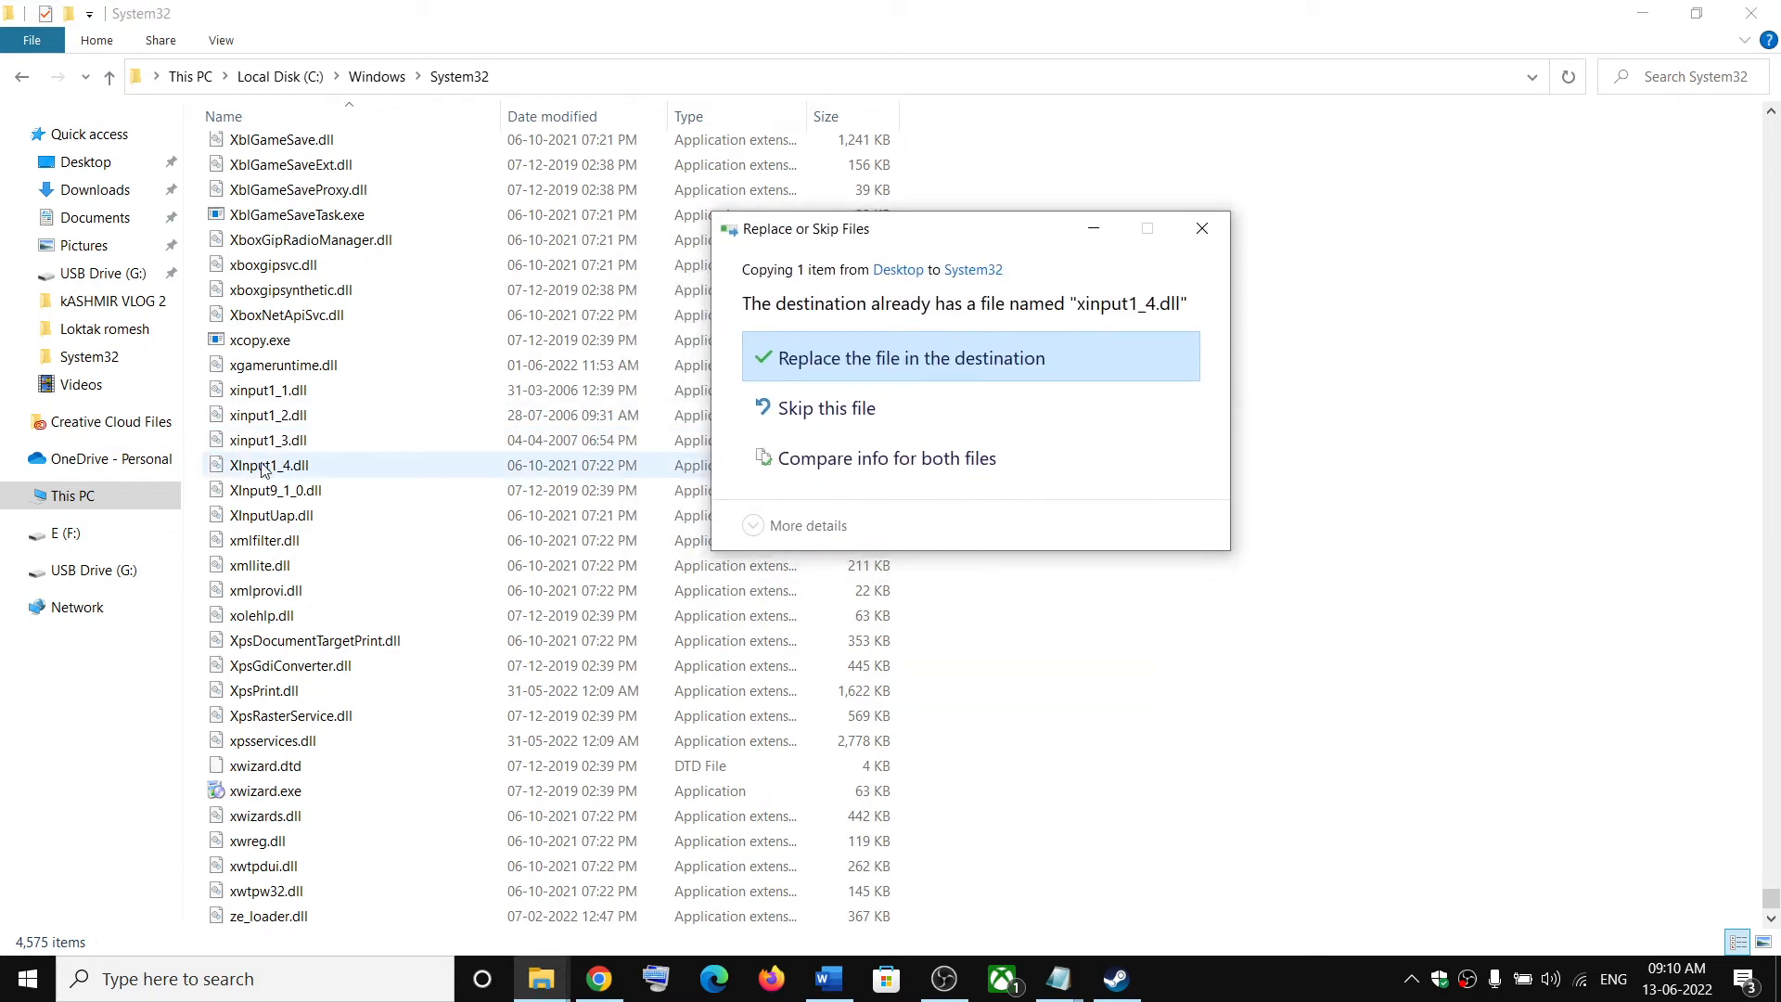
pyautogui.moveTo(782, 408)
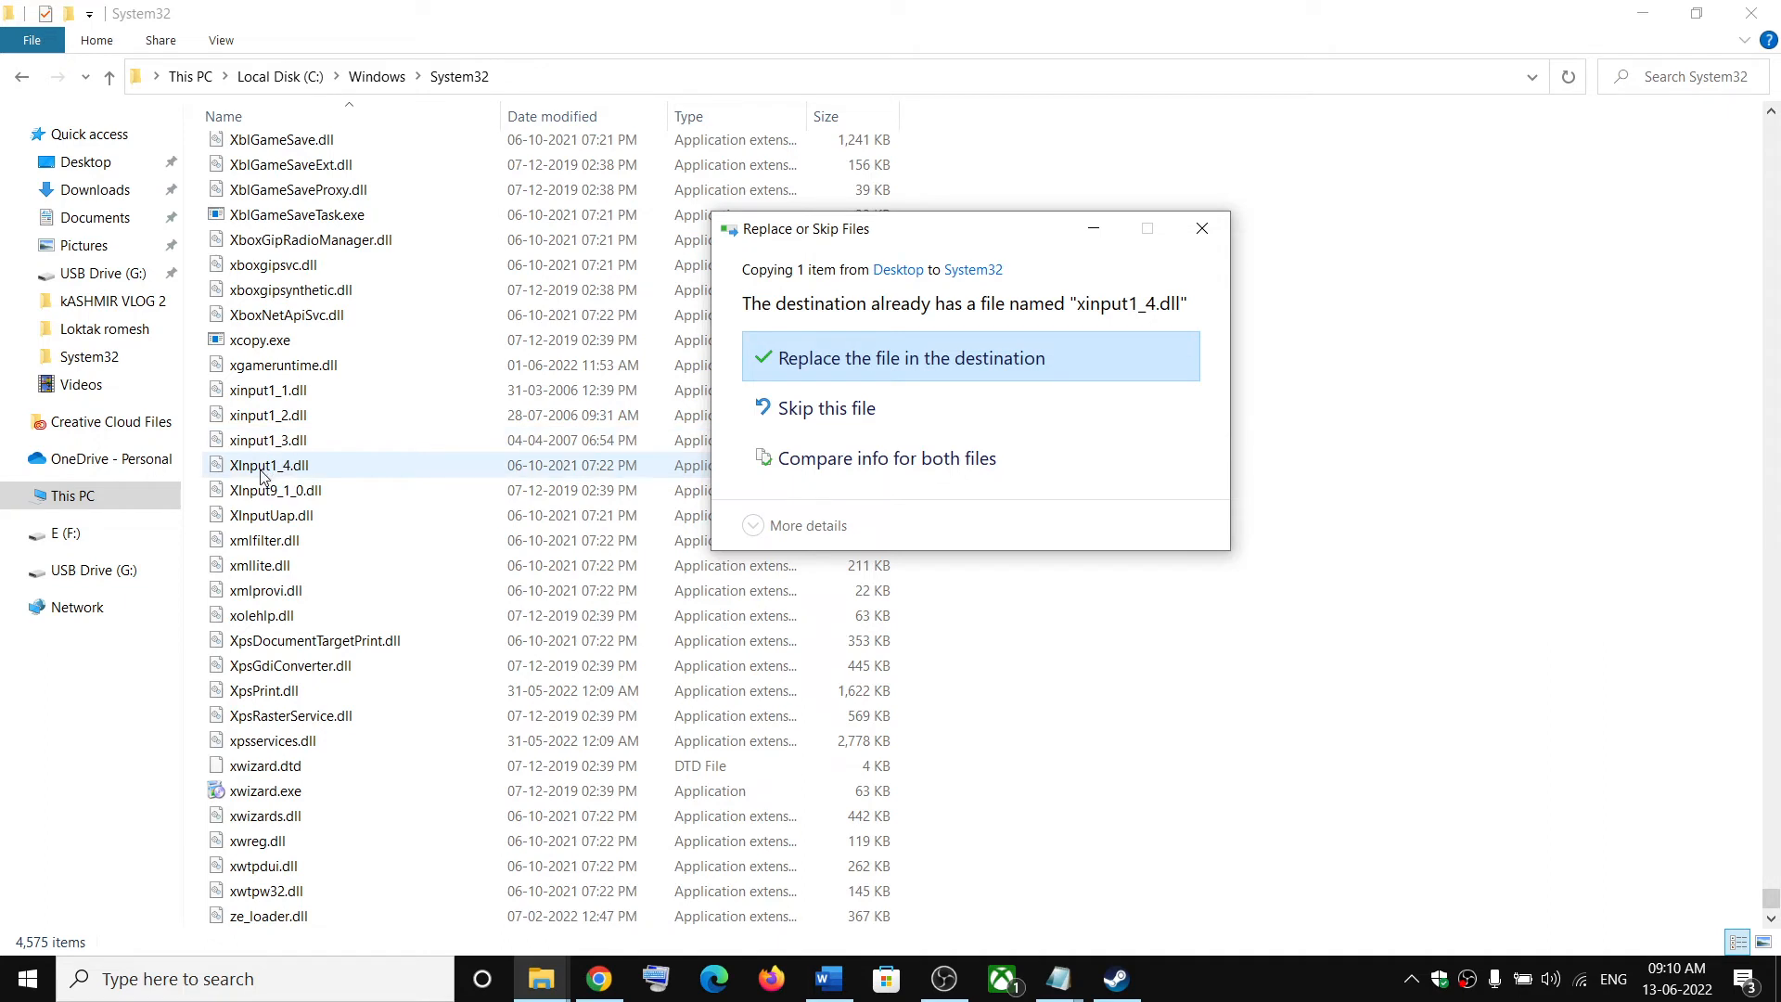
pyautogui.moveTo(283, 475)
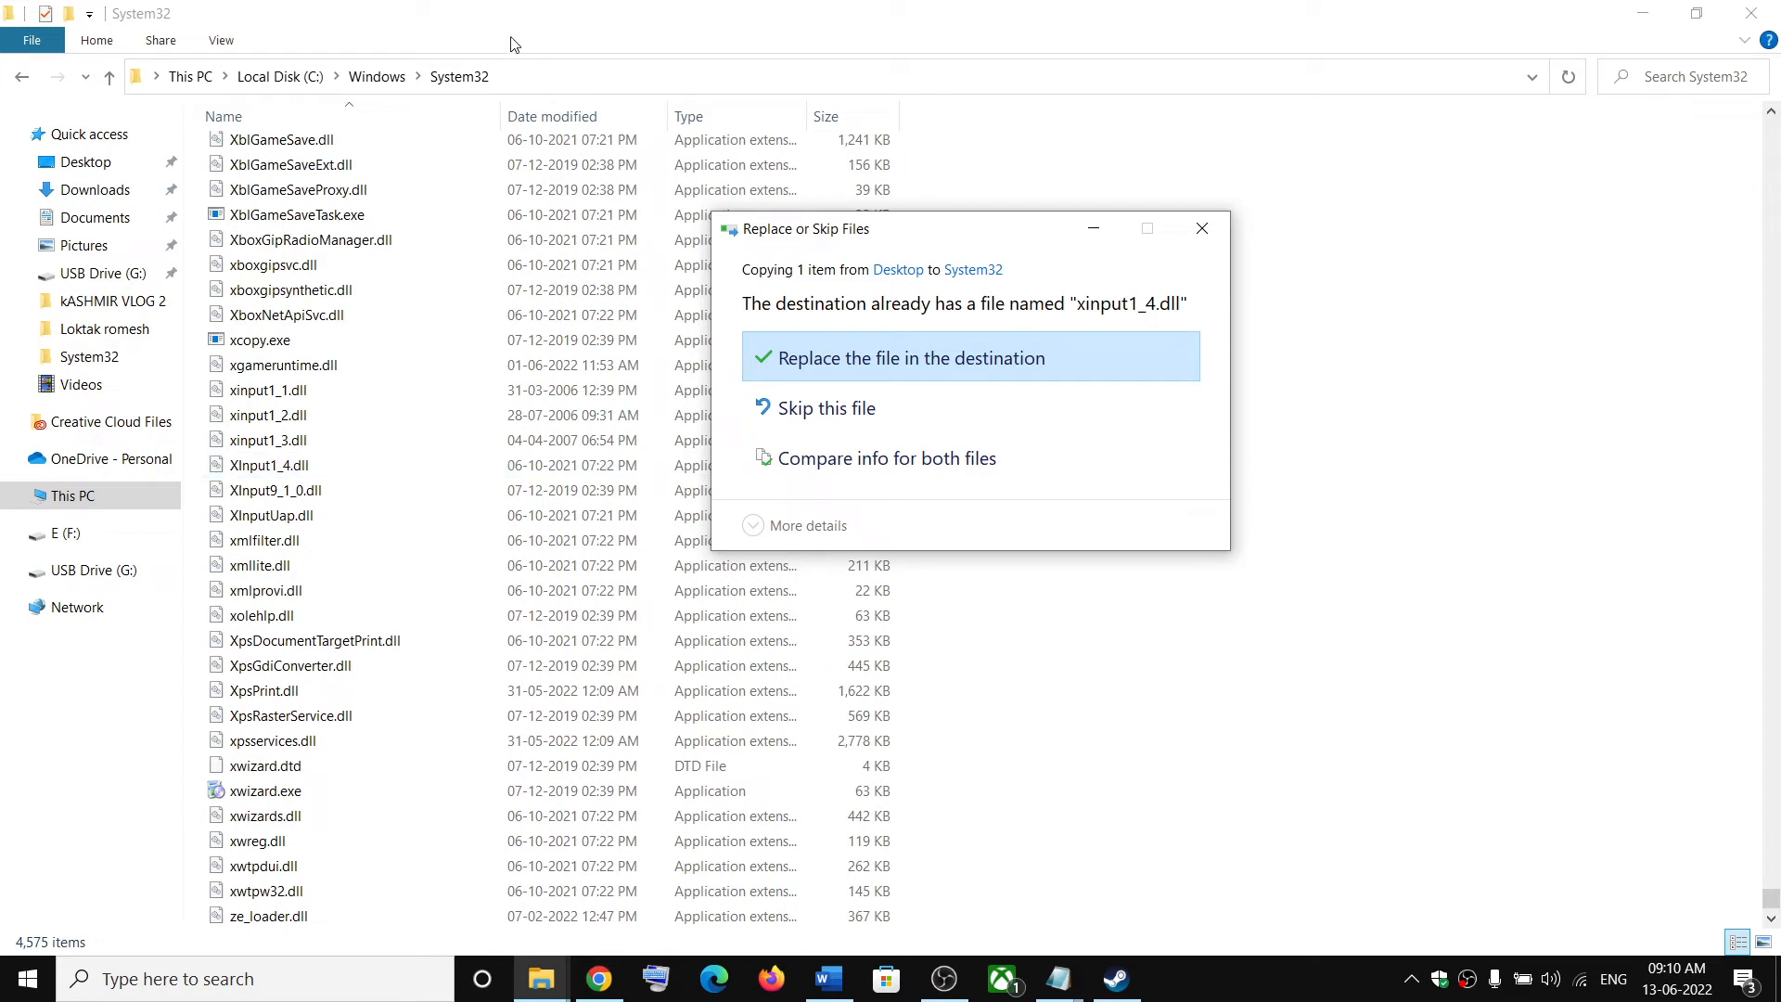
pyautogui.moveTo(1202, 228)
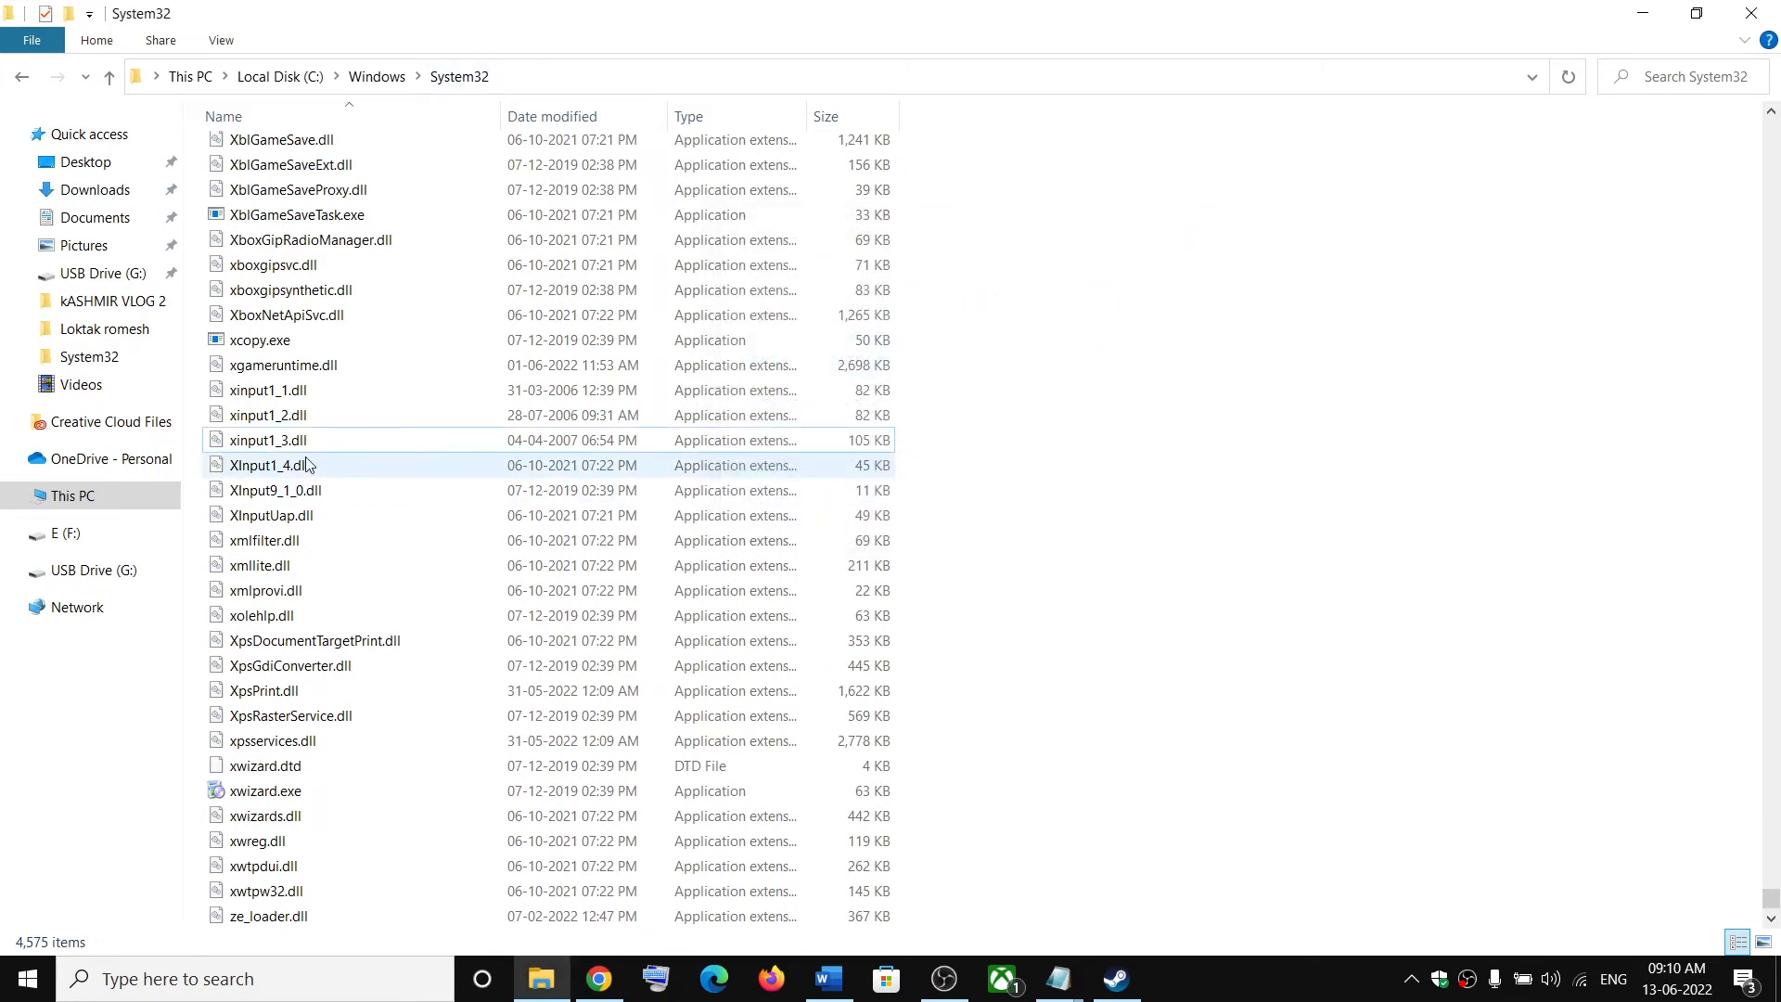
# - Check details of xinput1_3.dll and Xinput1_4.dll, then bring Steam's Chivalry 2 page forward
pyautogui.click(269, 440)
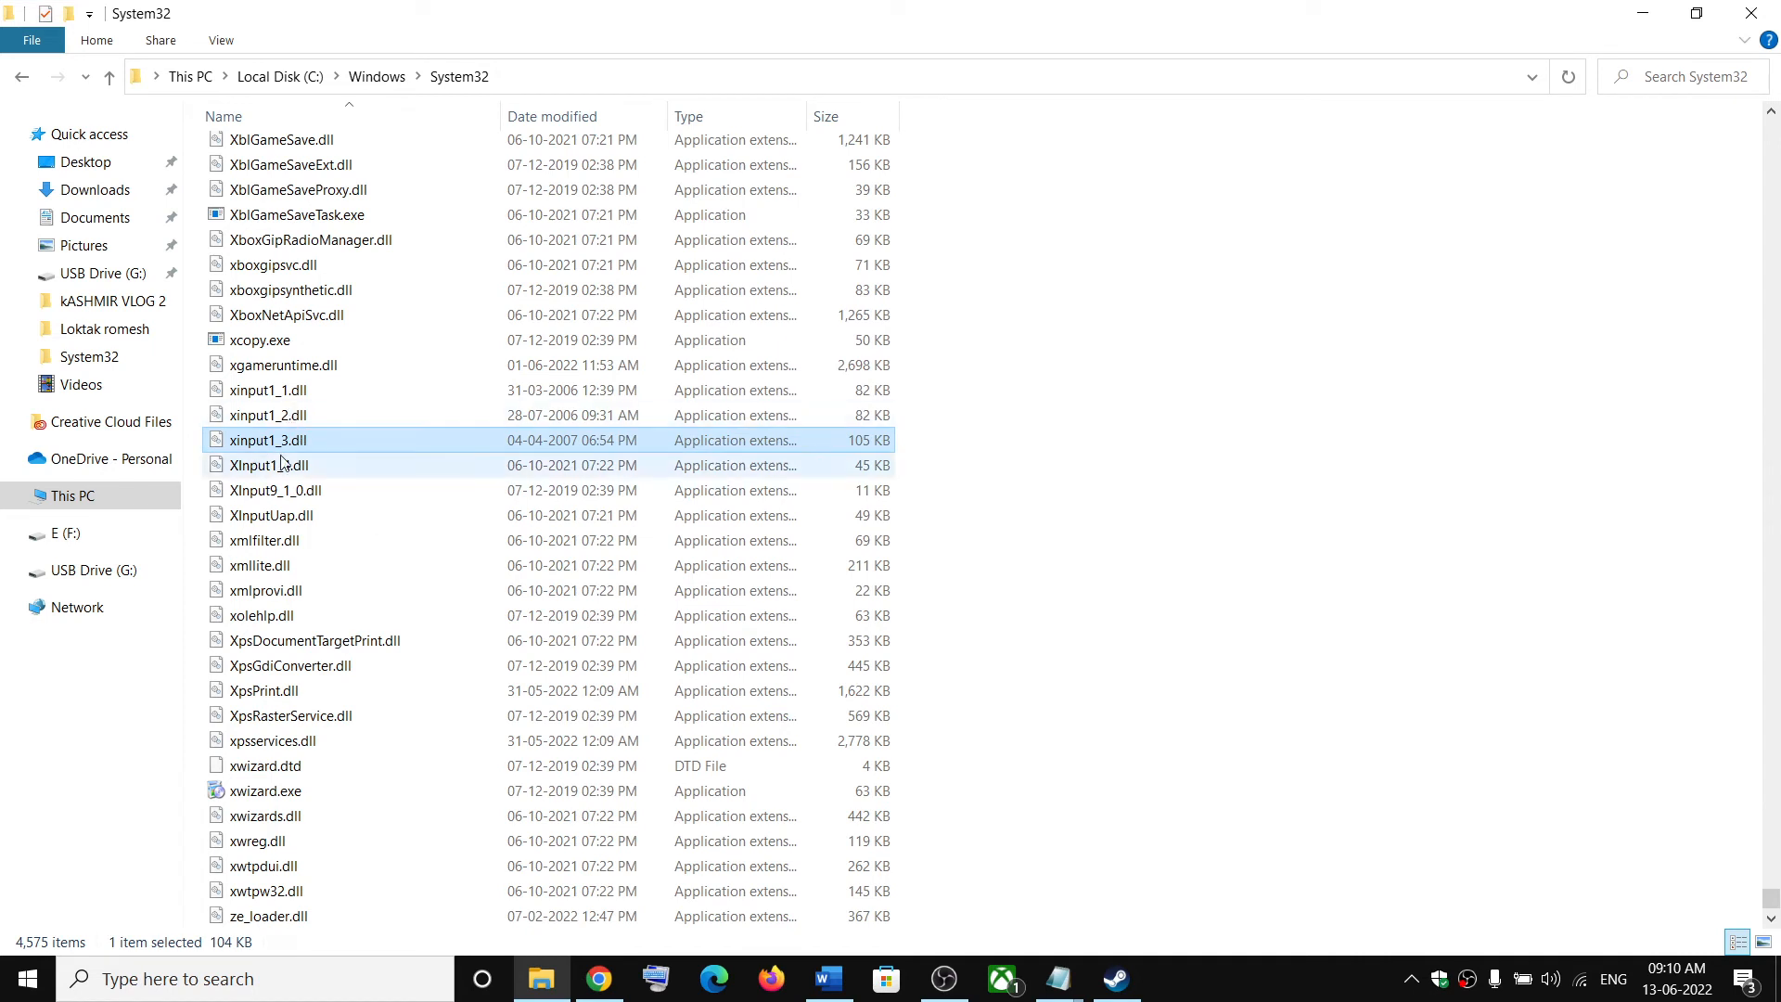
pyautogui.moveTo(279, 447)
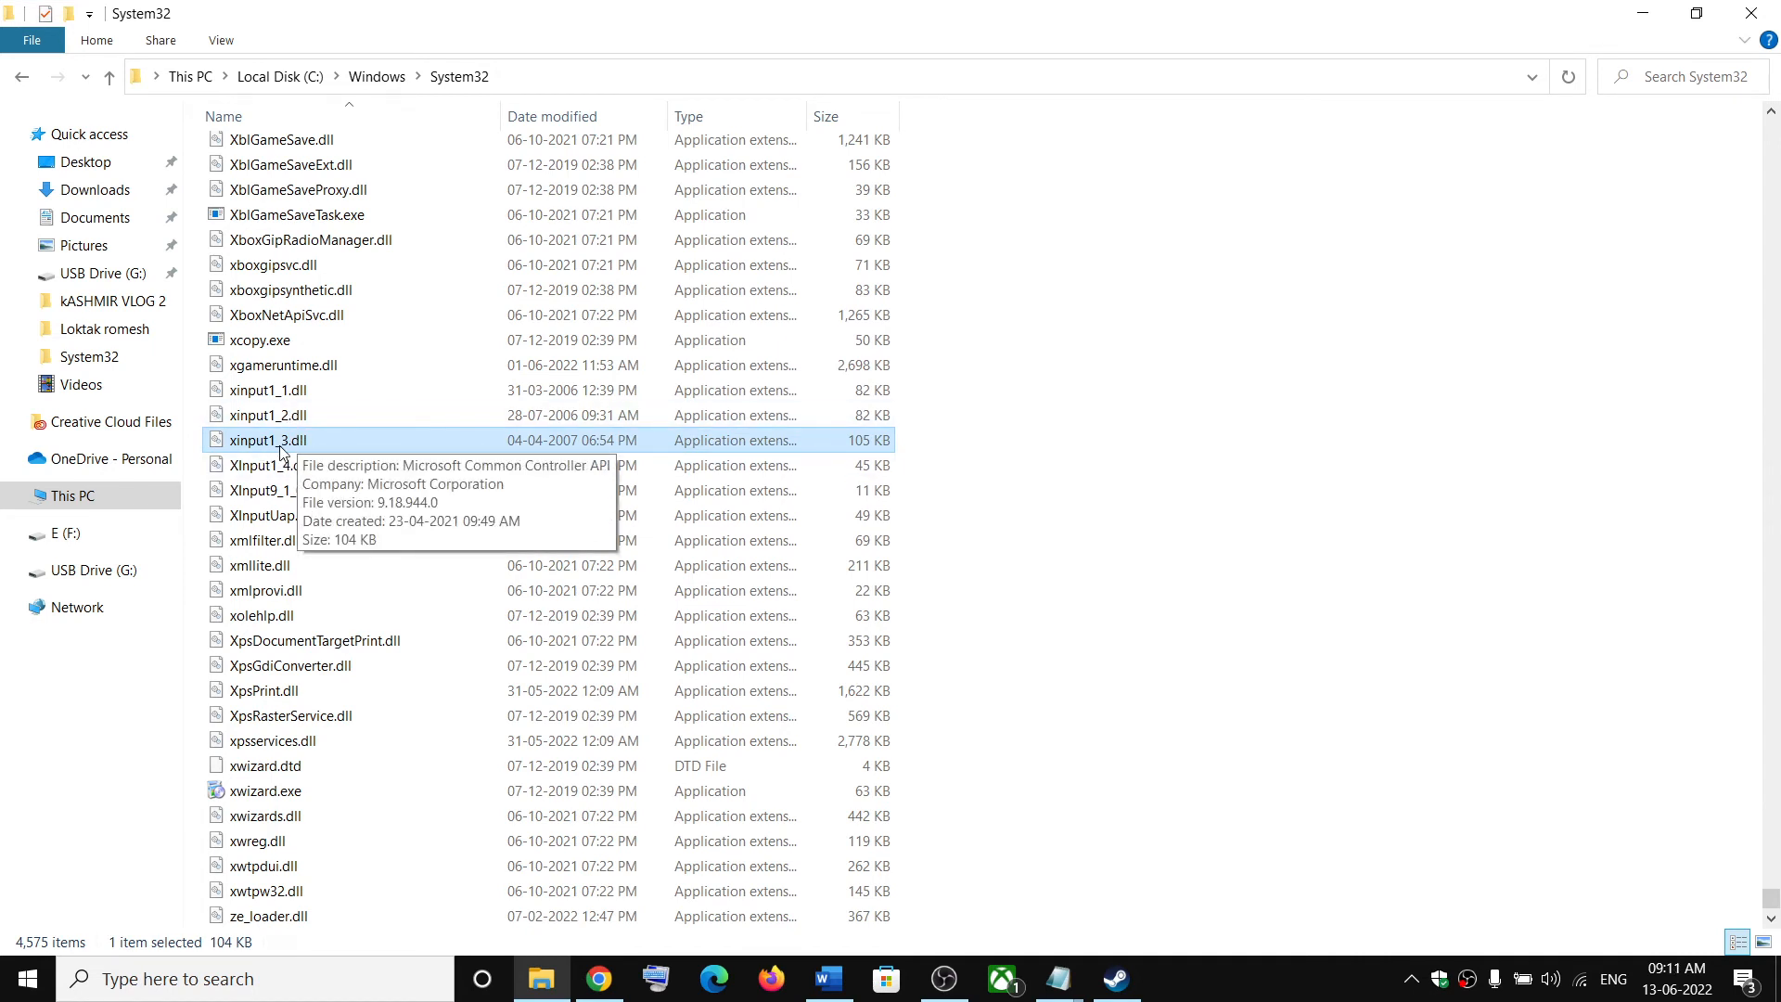
pyautogui.moveTo(293, 452)
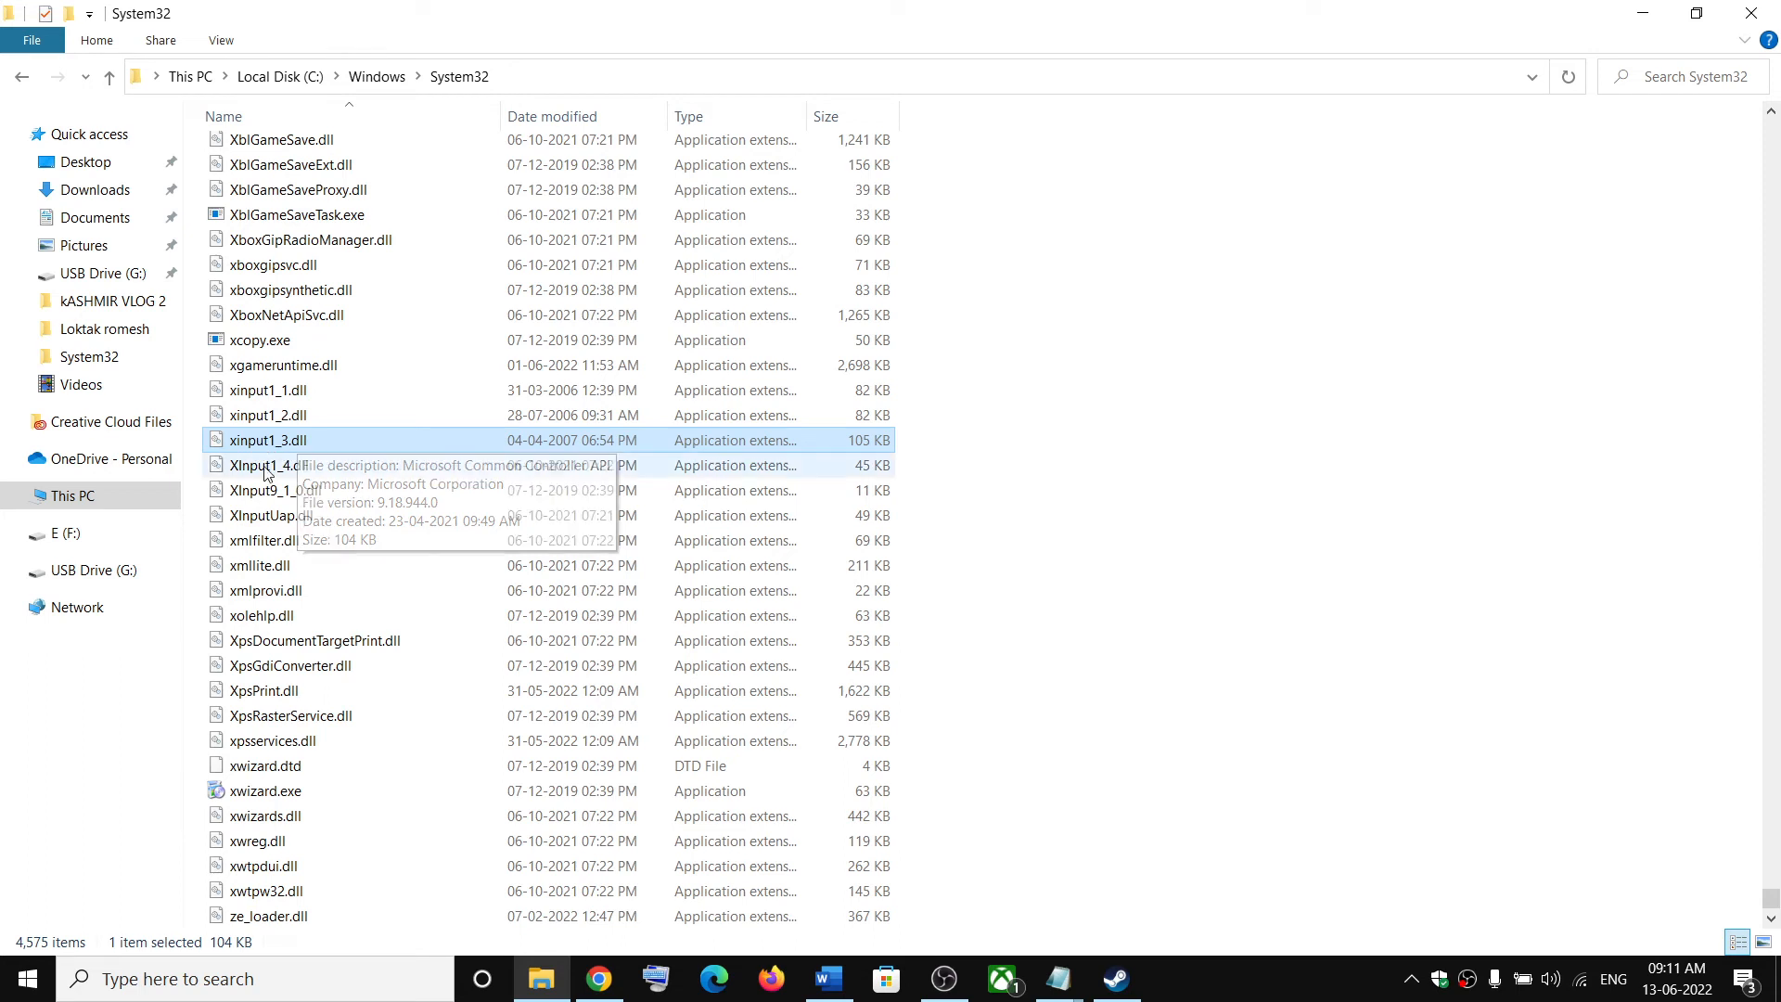
pyautogui.click(270, 464)
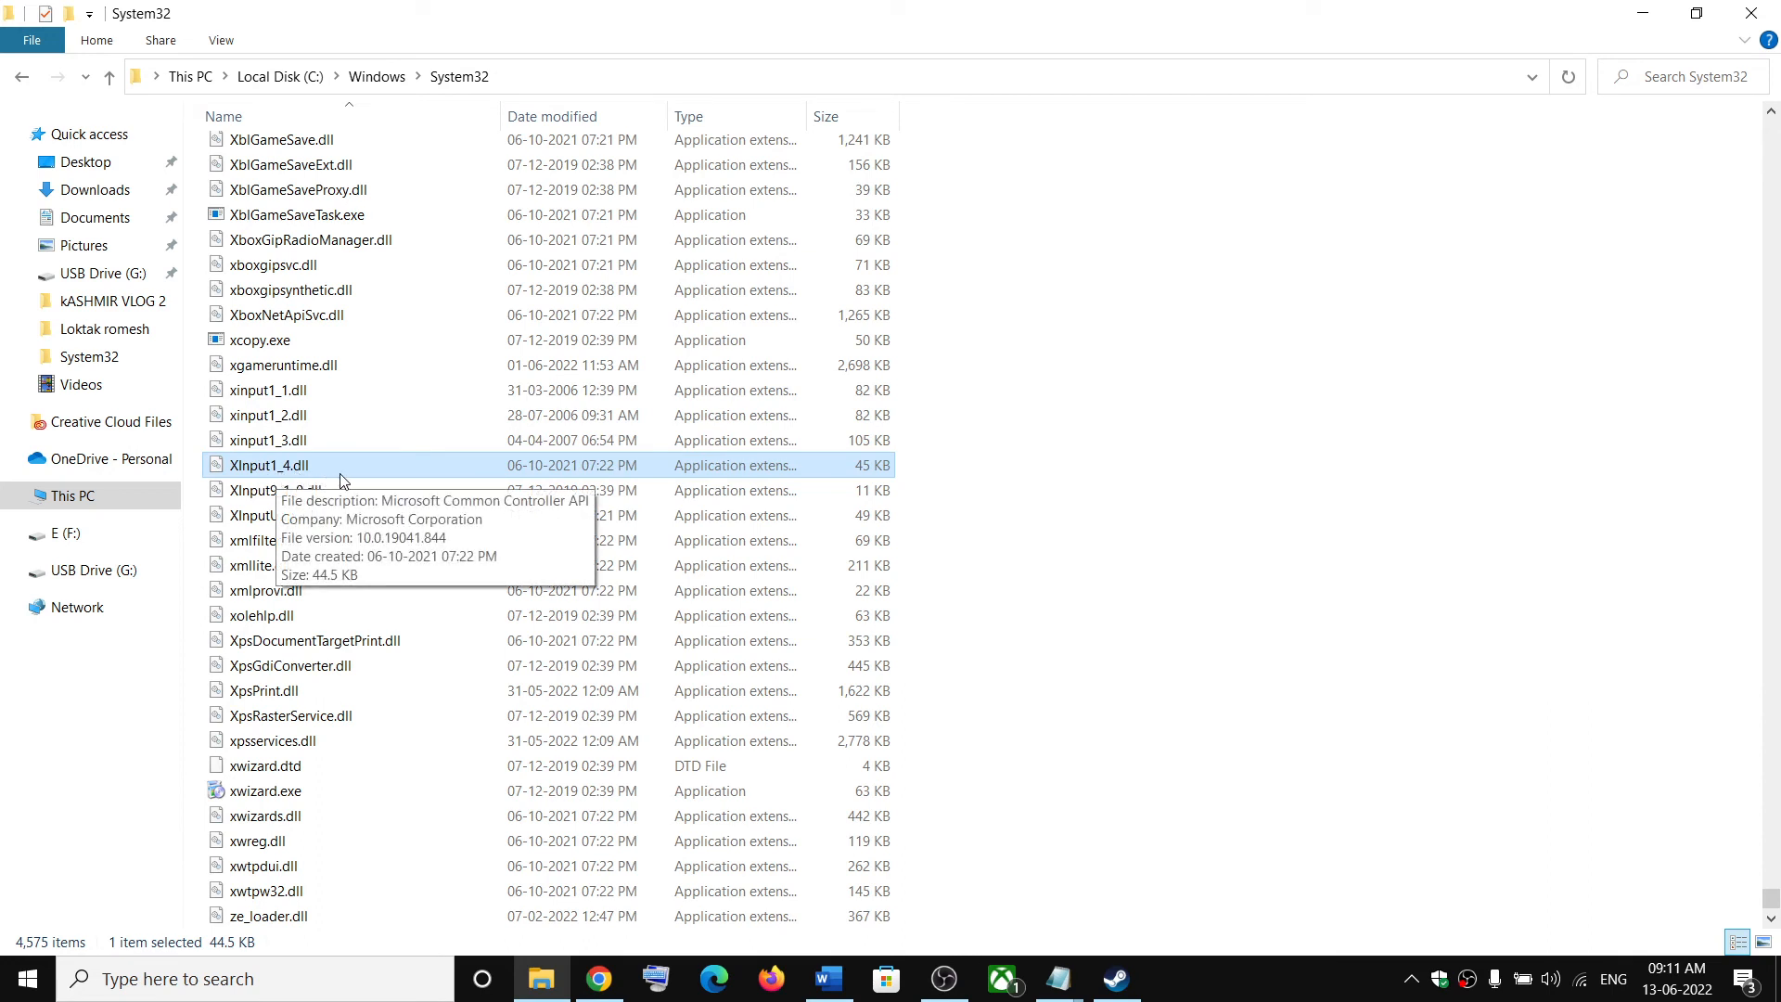
pyautogui.moveTo(460, 90)
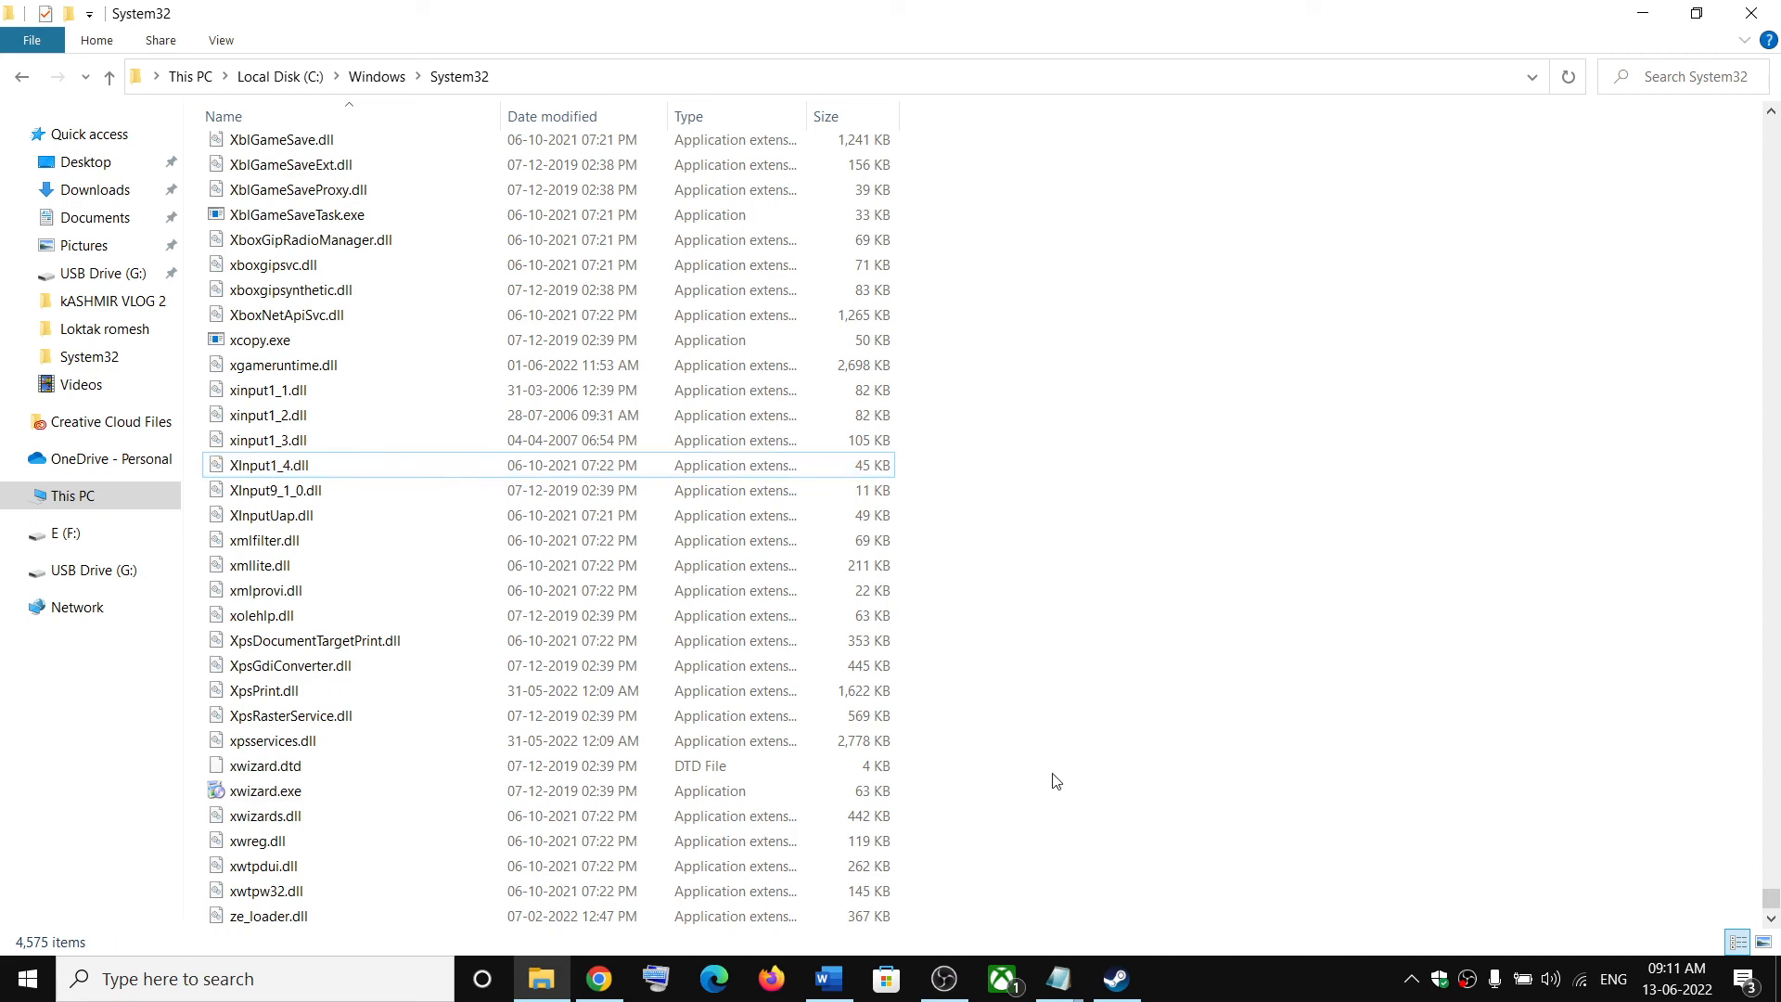
pyautogui.moveTo(1115, 977)
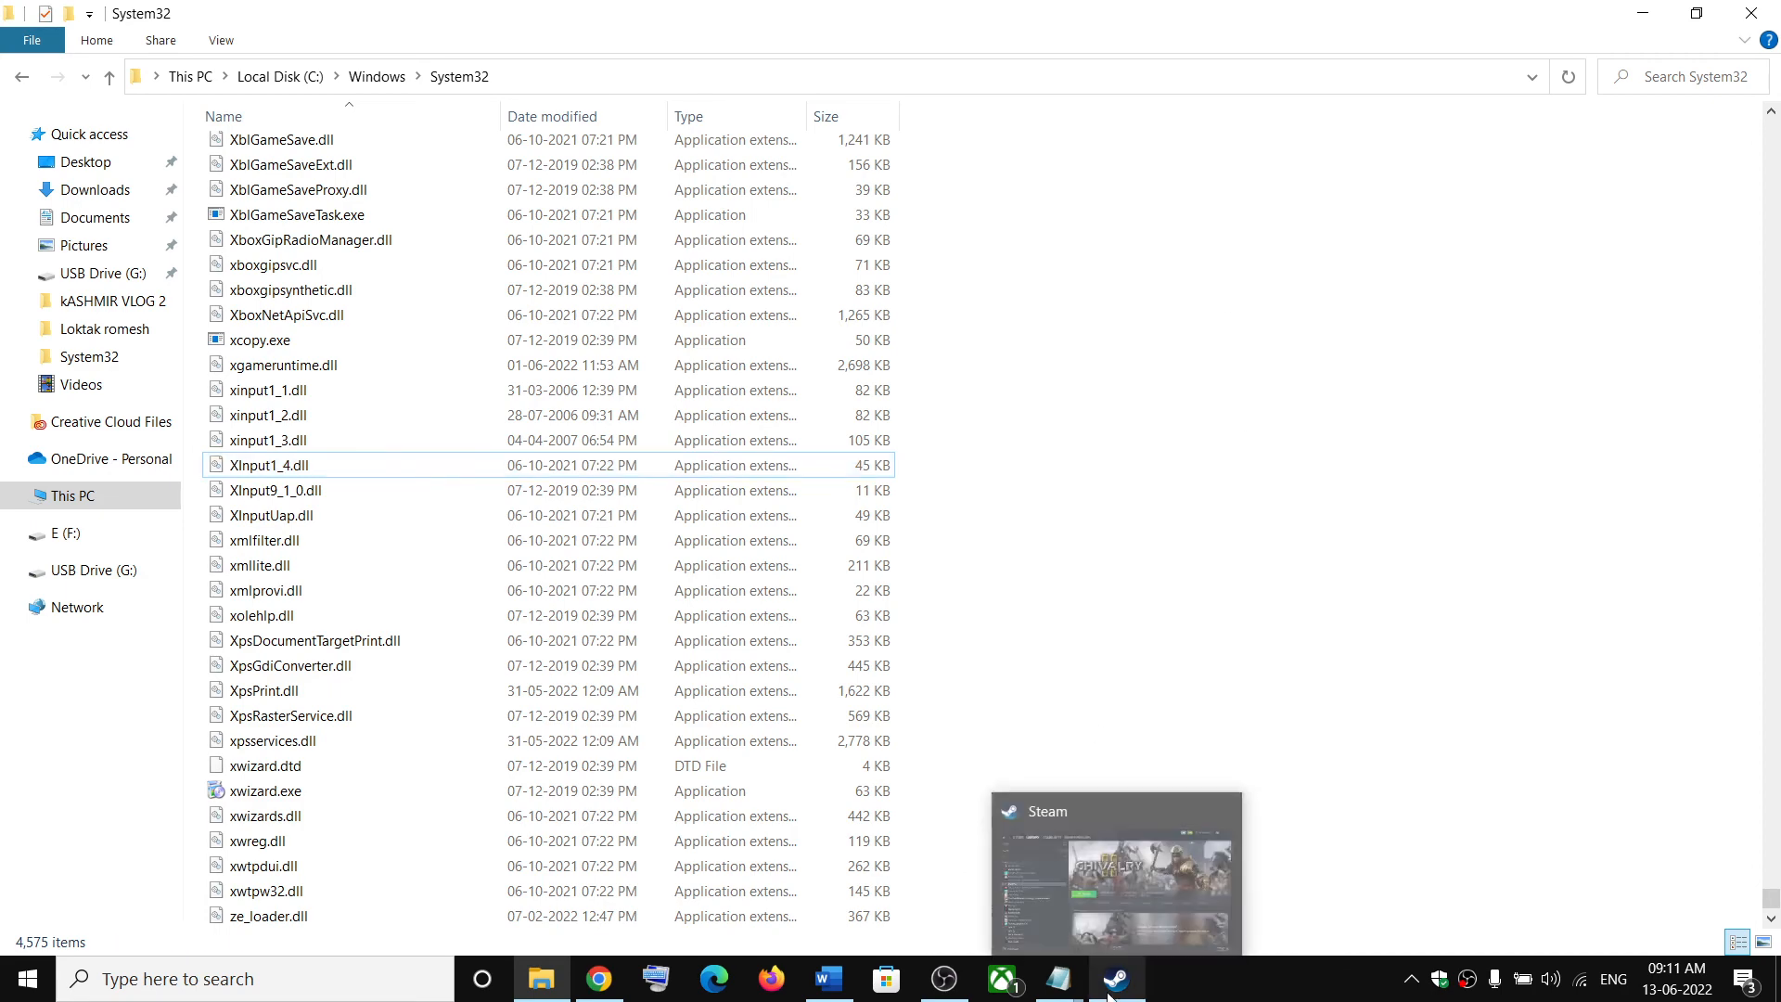
pyautogui.click(1116, 979)
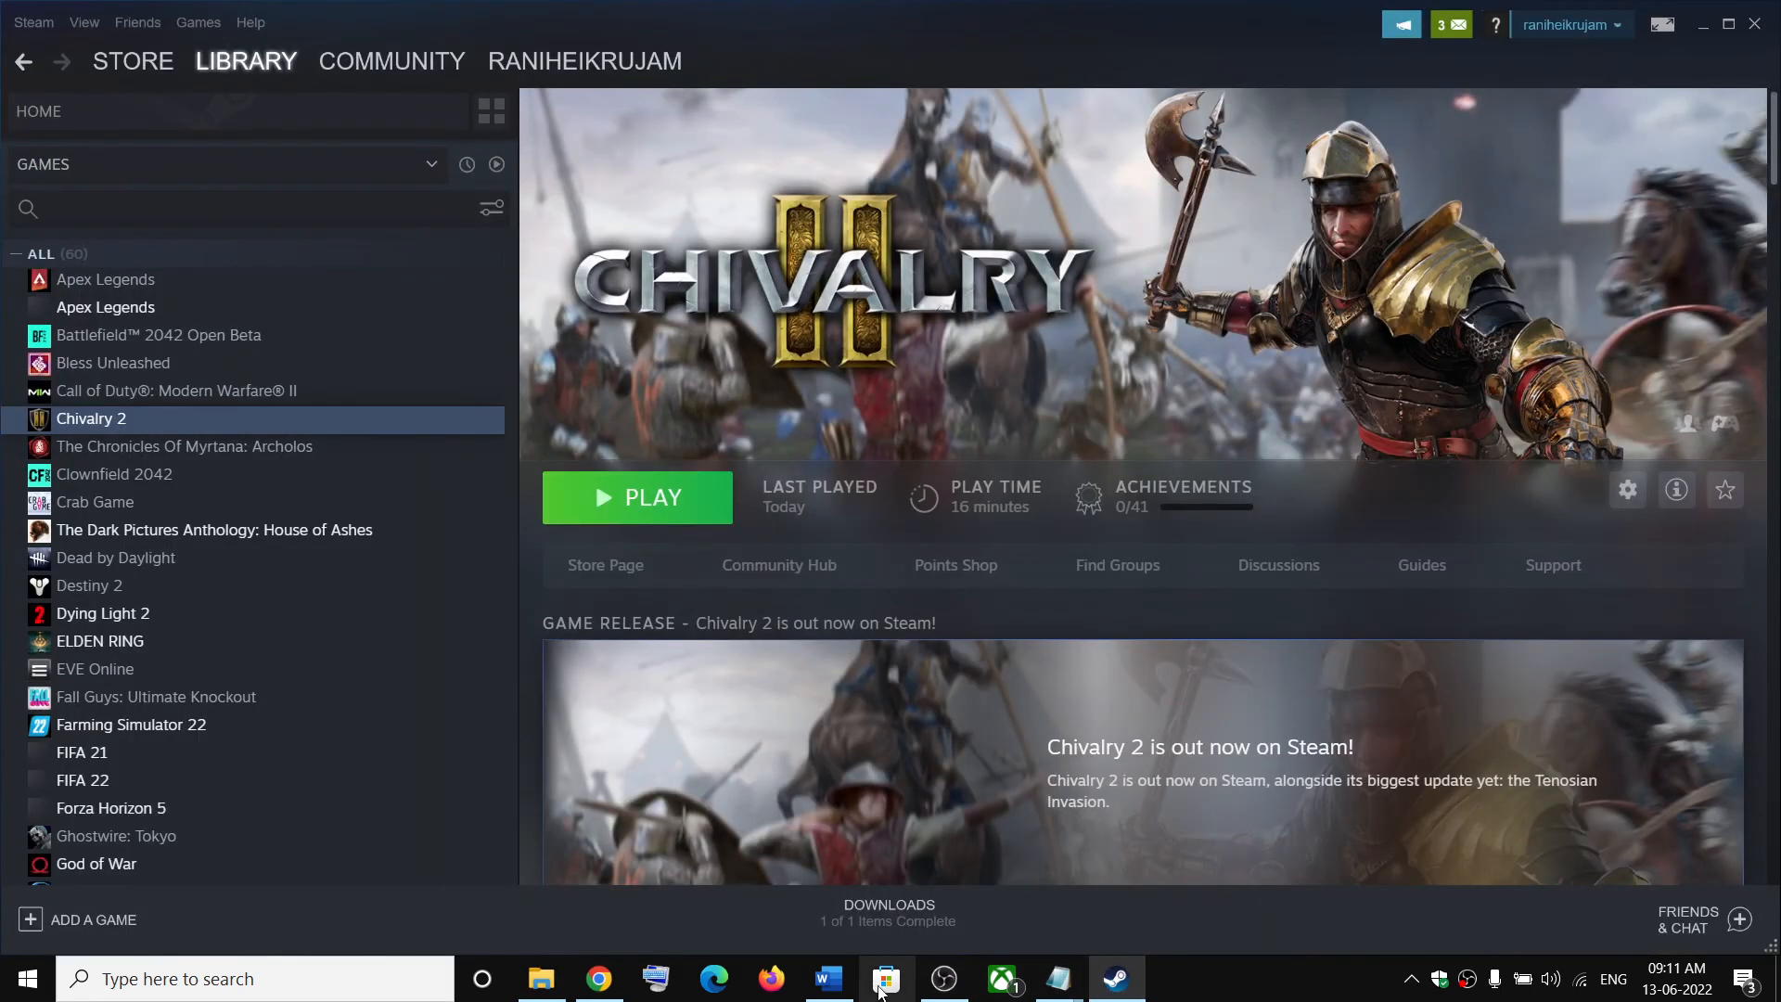
pyautogui.moveTo(1286, 984)
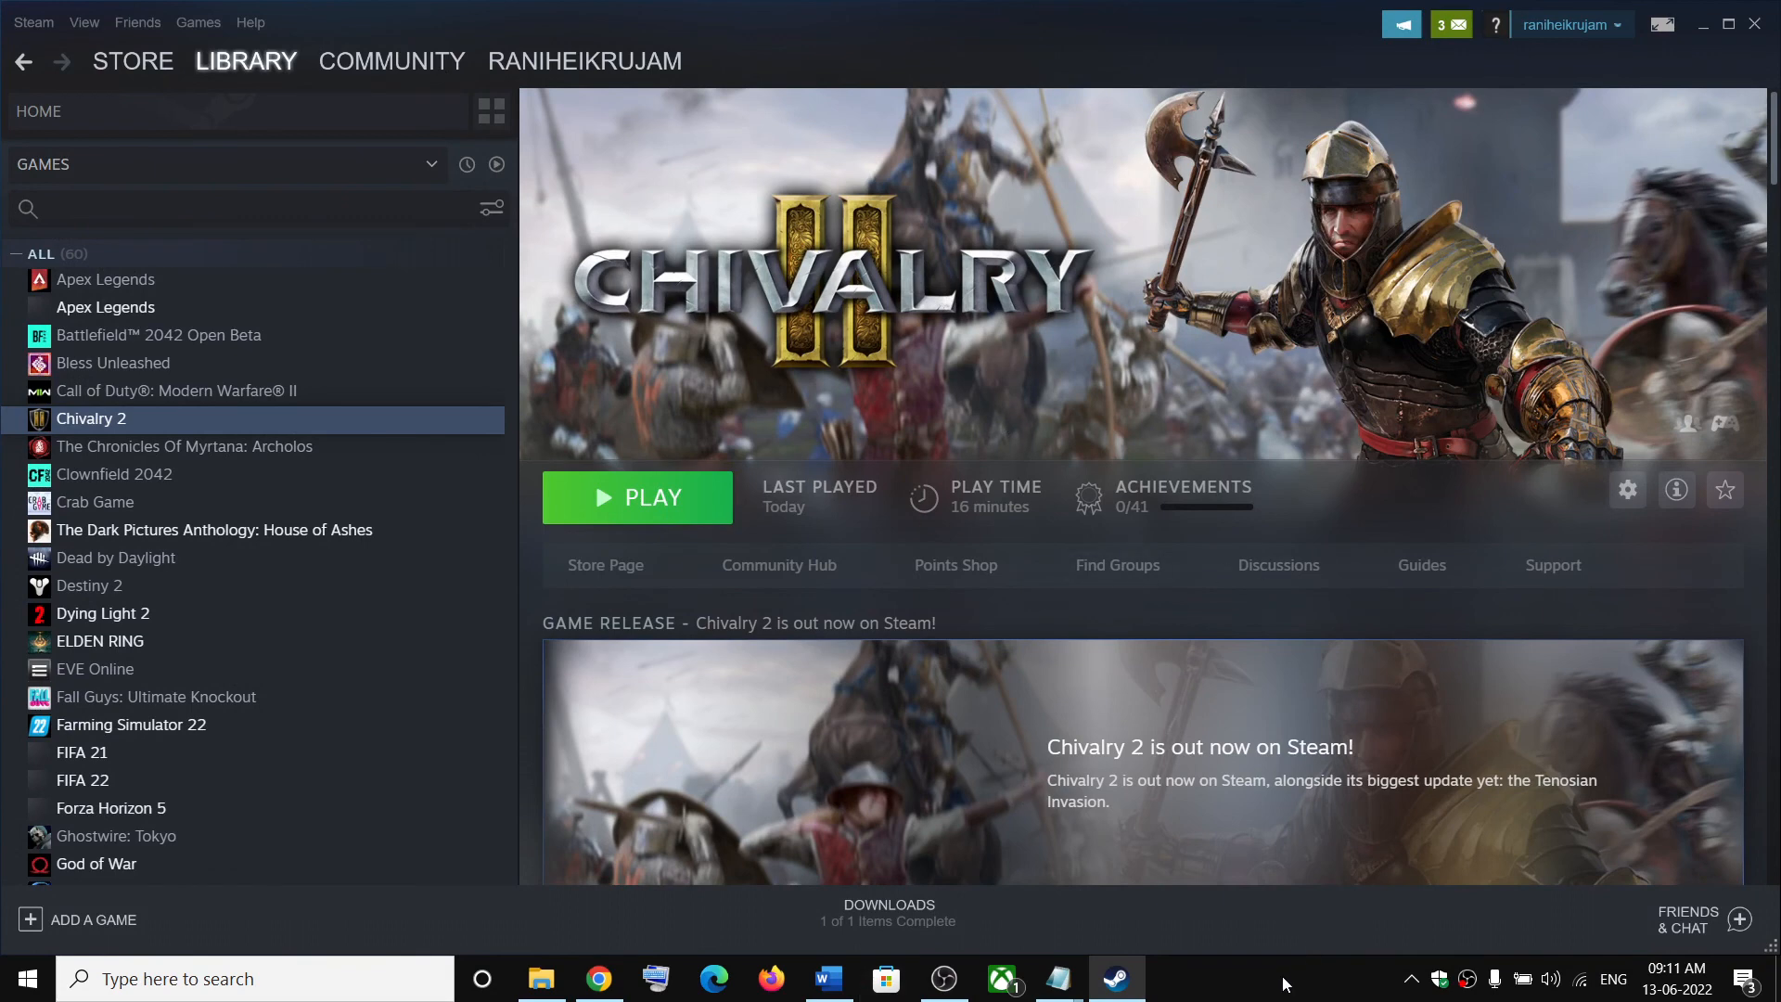